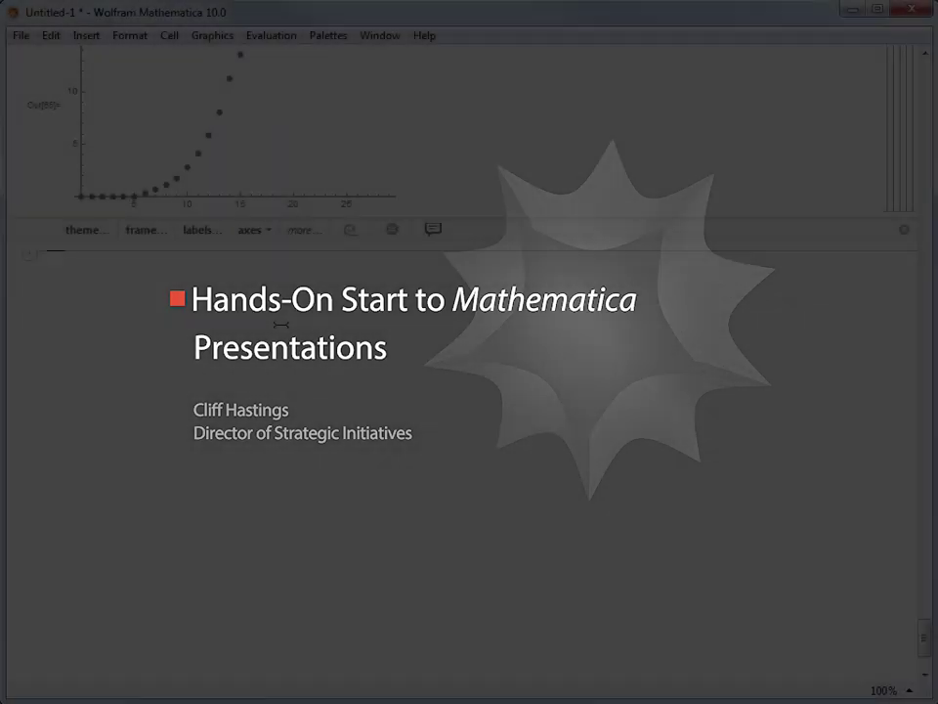
Step: Add a 'Presentations' Section cell with a 'Slideshow' Subsection cell beneath the plot
type("P")
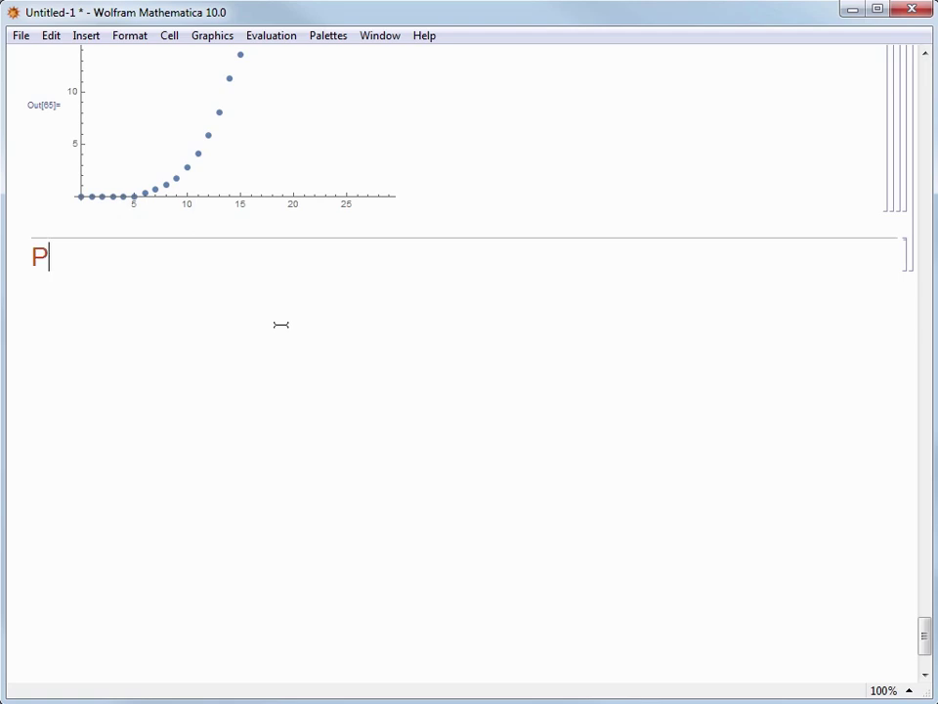
type("resentations")
type("Slides")
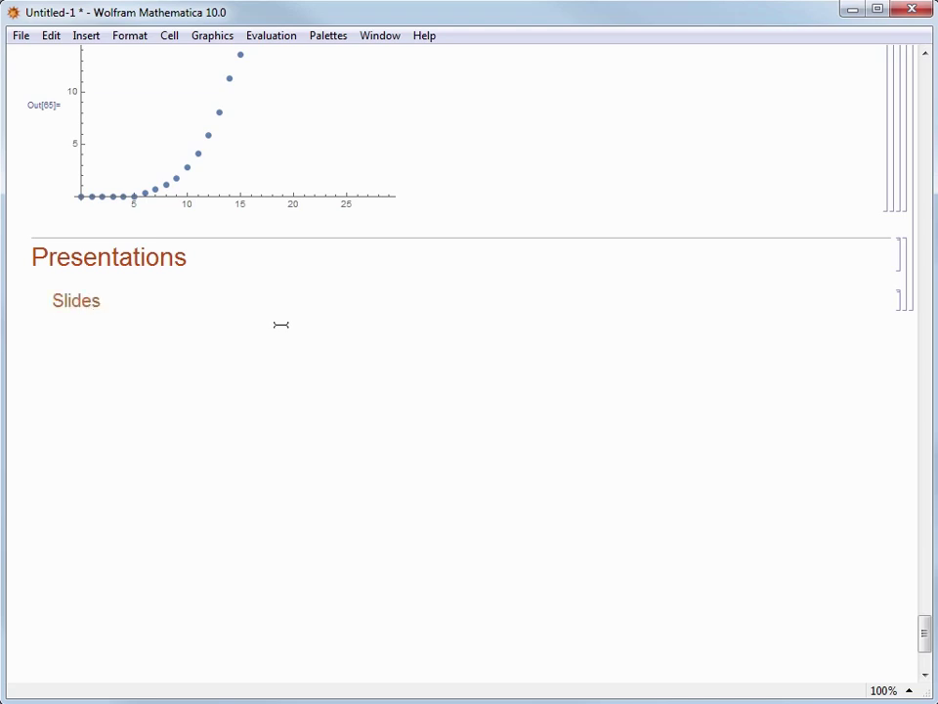
type("how")
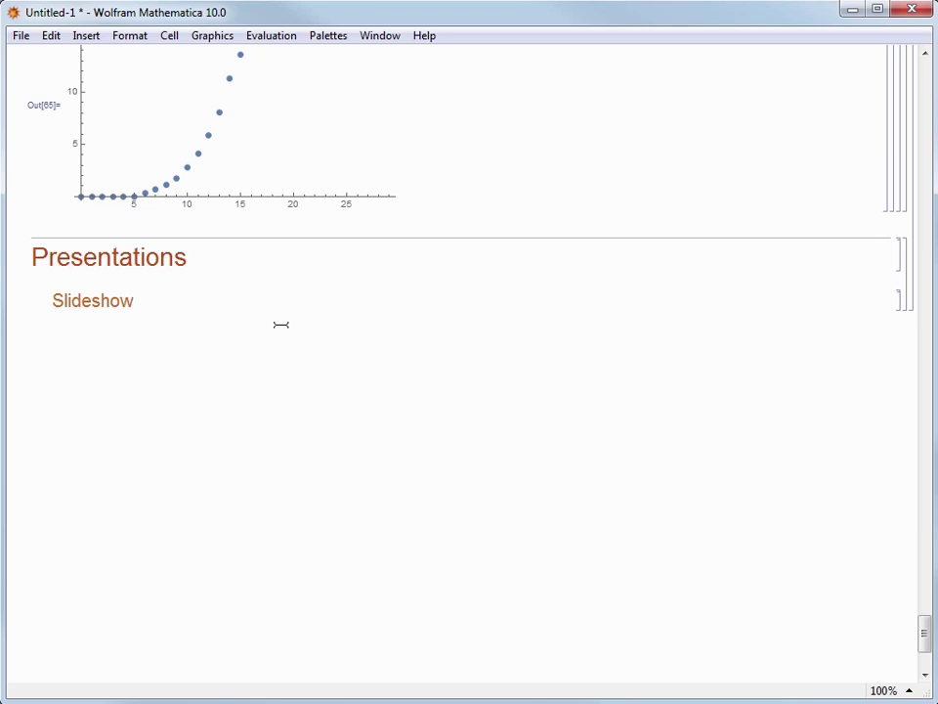
left_click(133, 301)
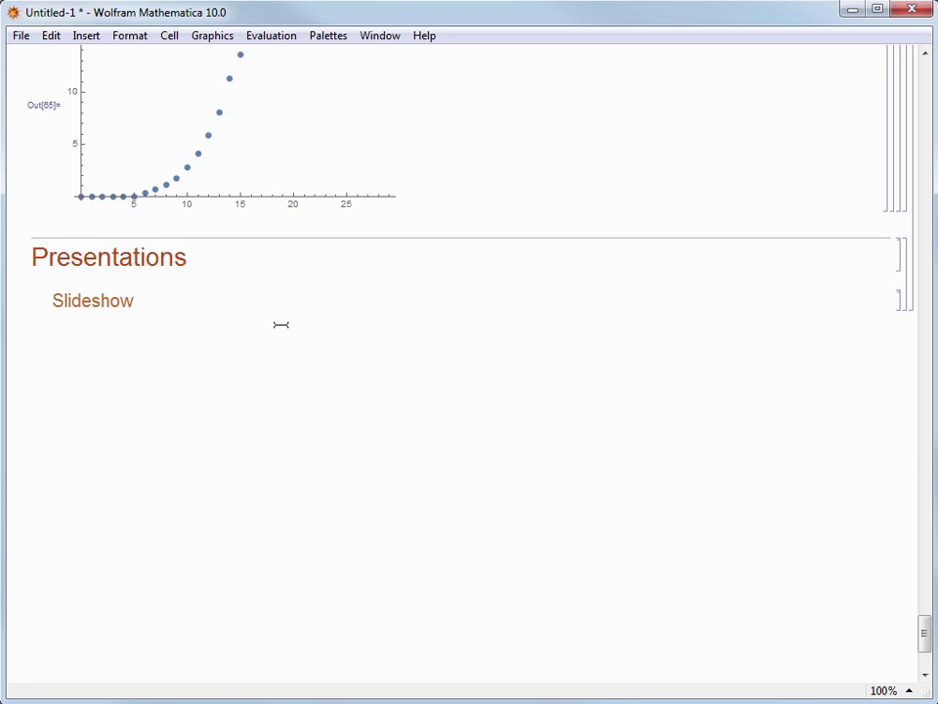
left_click(135, 301)
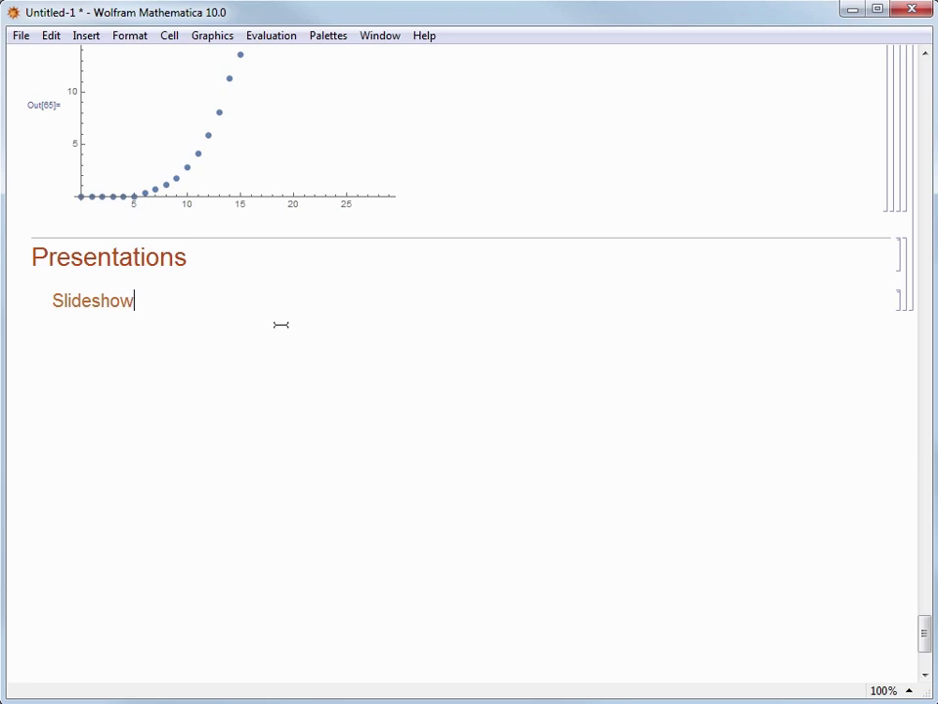
mouse_move(235, 352)
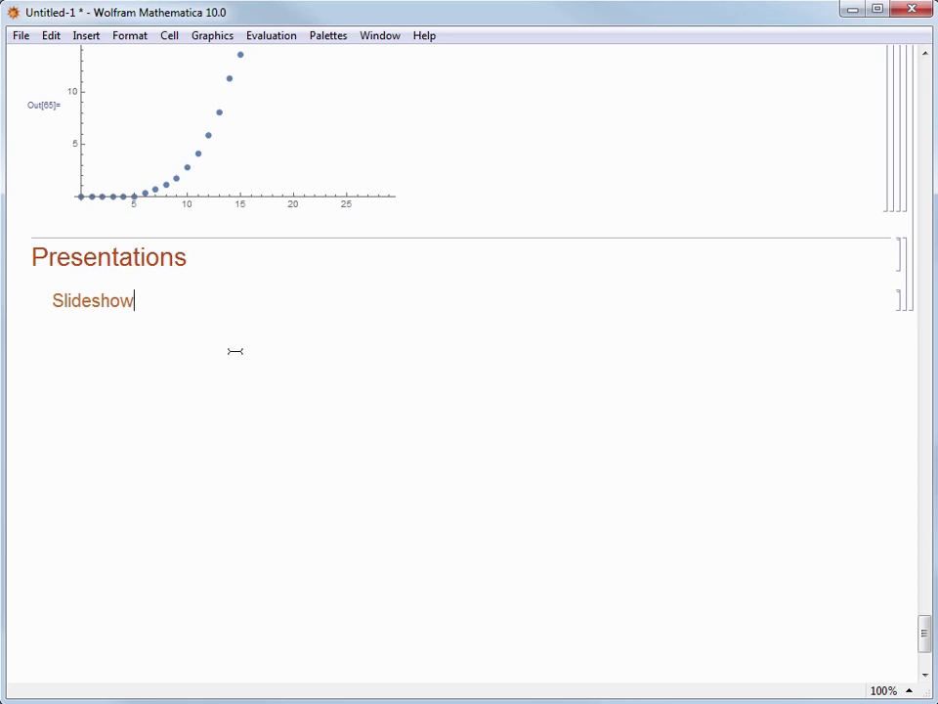
Step: Show the Slide Show palette from the Palettes menu
left_click(328, 35)
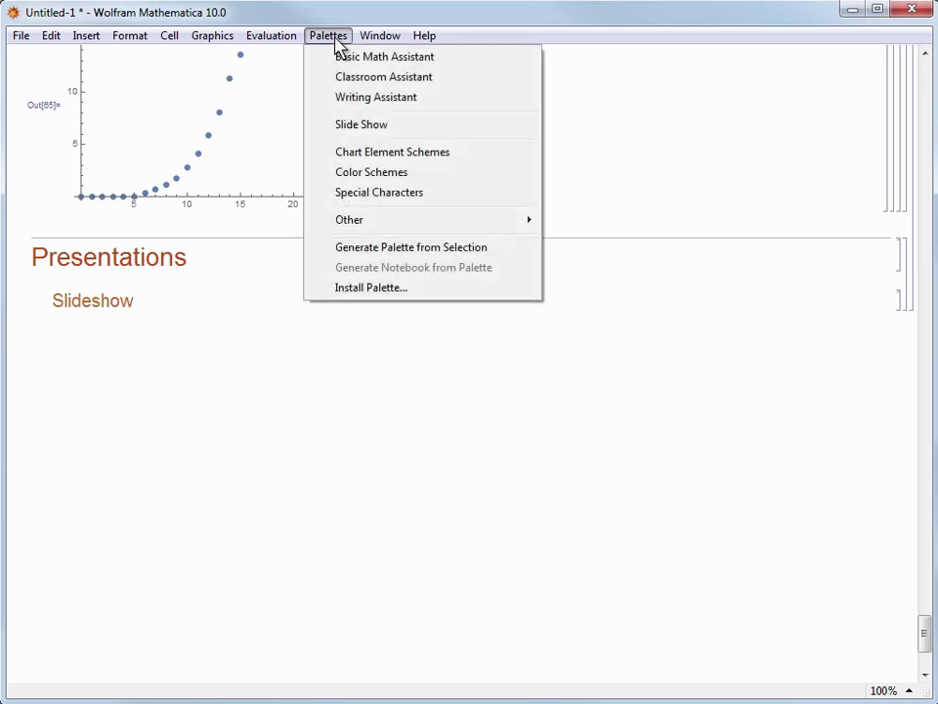
mouse_move(362, 125)
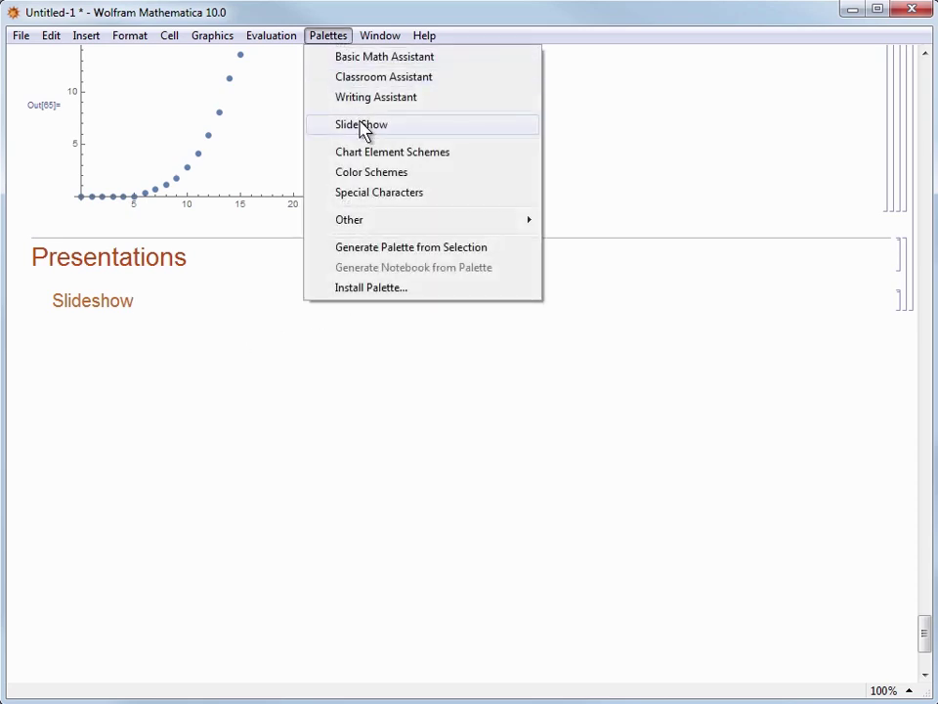
left_click(362, 125)
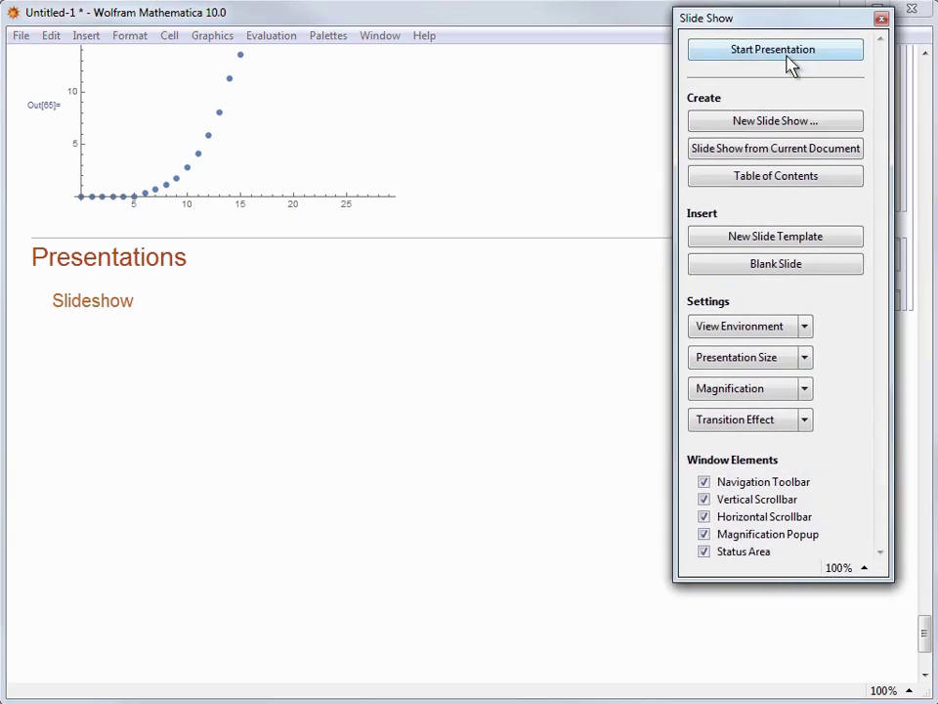
mouse_move(774, 149)
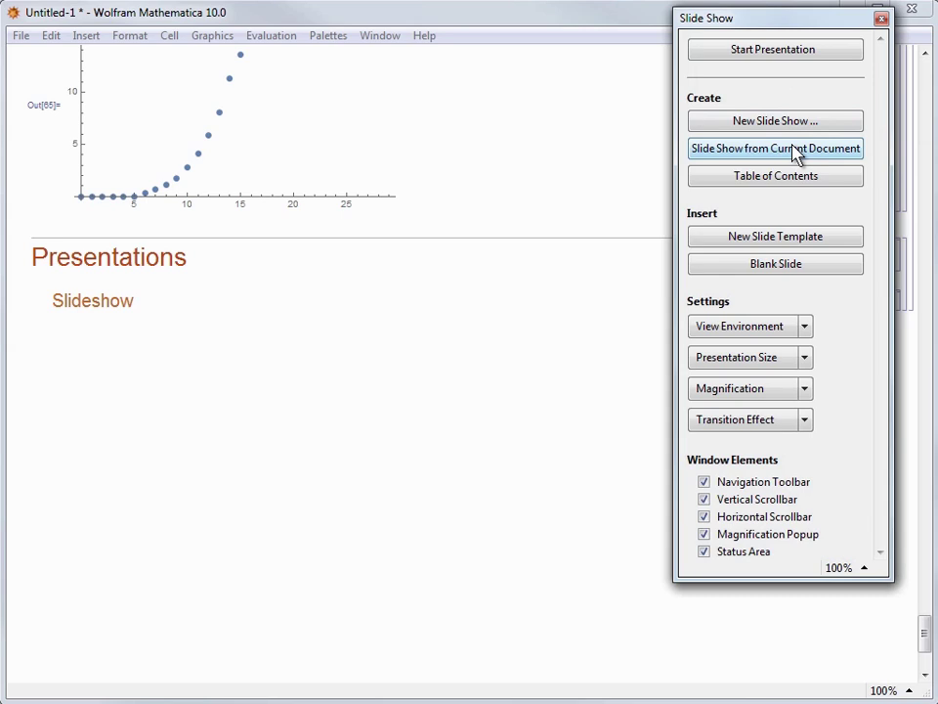
mouse_move(774, 149)
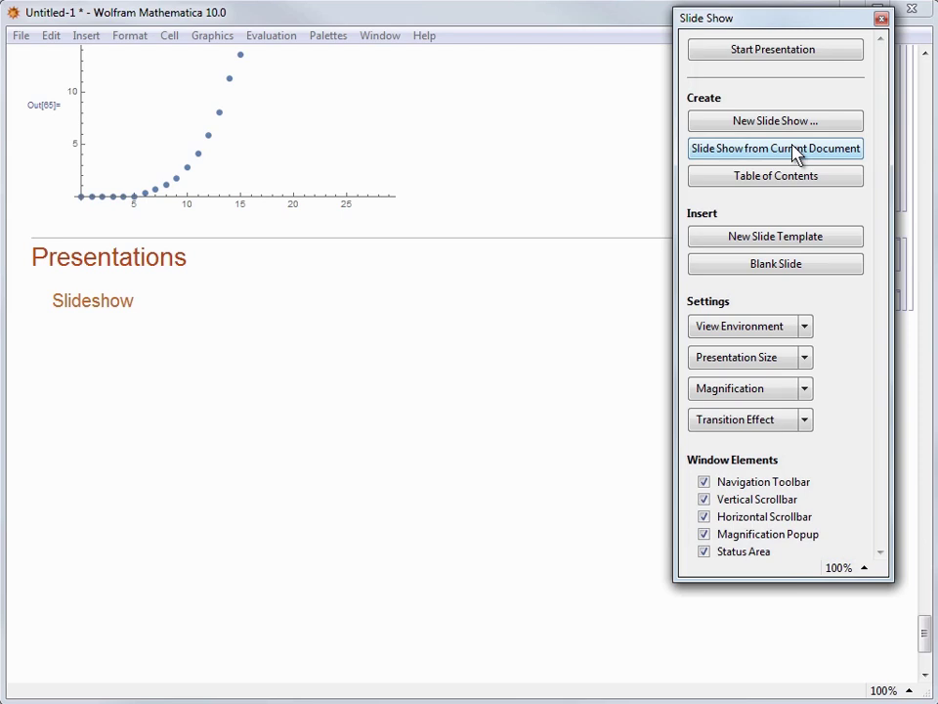
Step: Convert the current notebook to a slide show, breaking at each Section, and insert the breaks
left_click(774, 148)
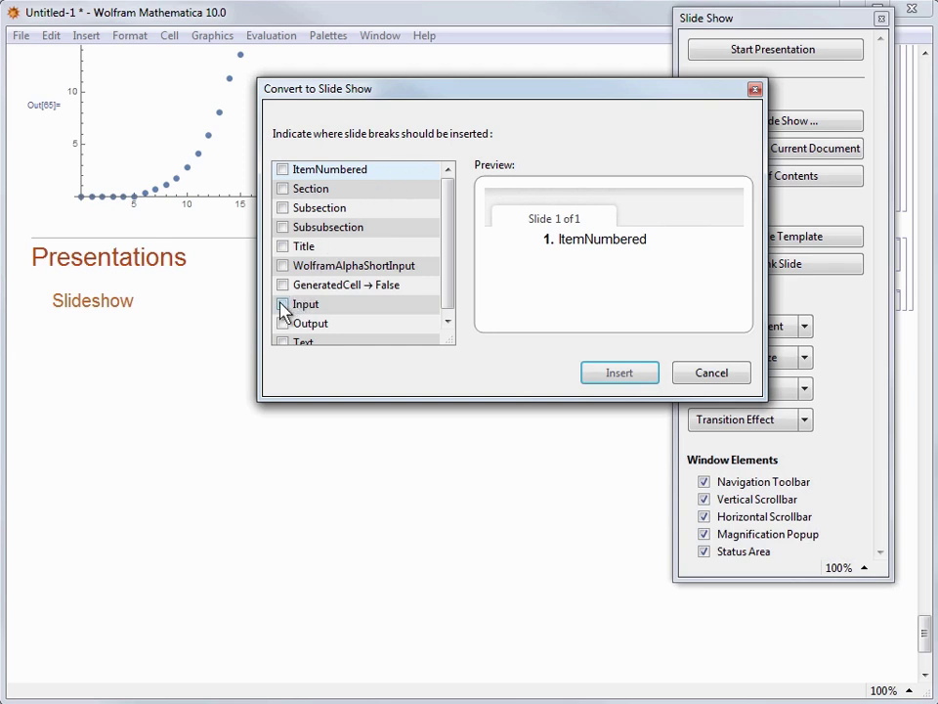
left_click(305, 305)
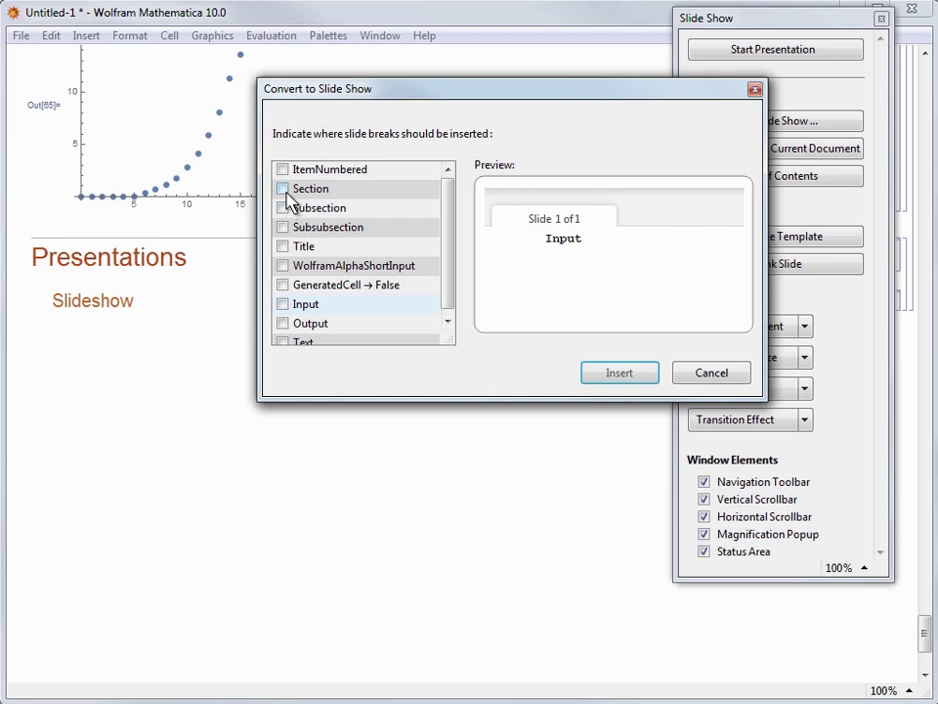
left_click(283, 188)
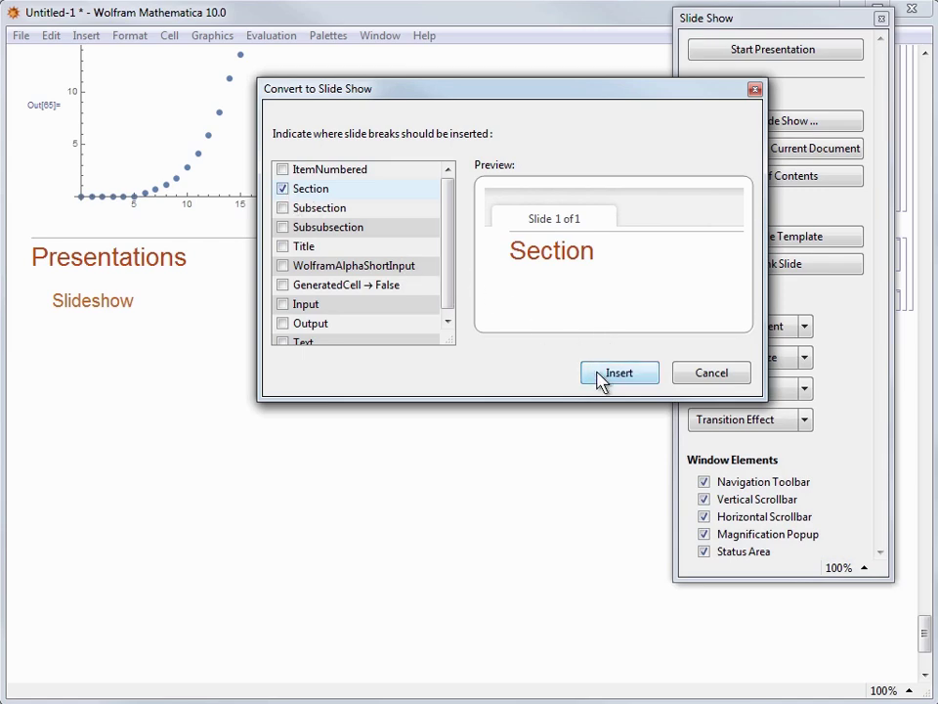
left_click(620, 372)
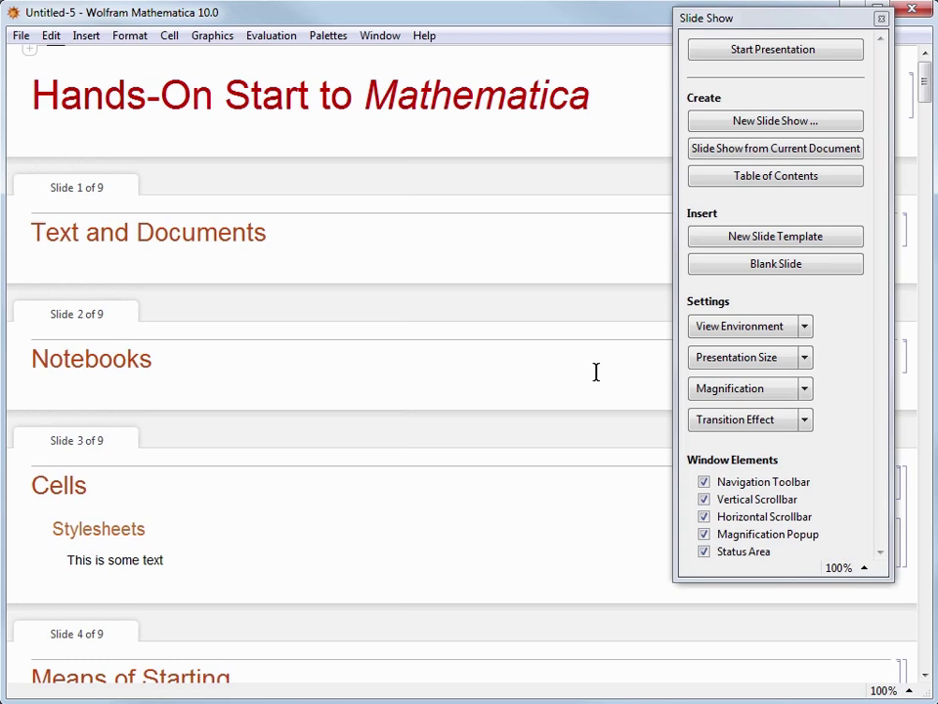
mouse_move(758, 408)
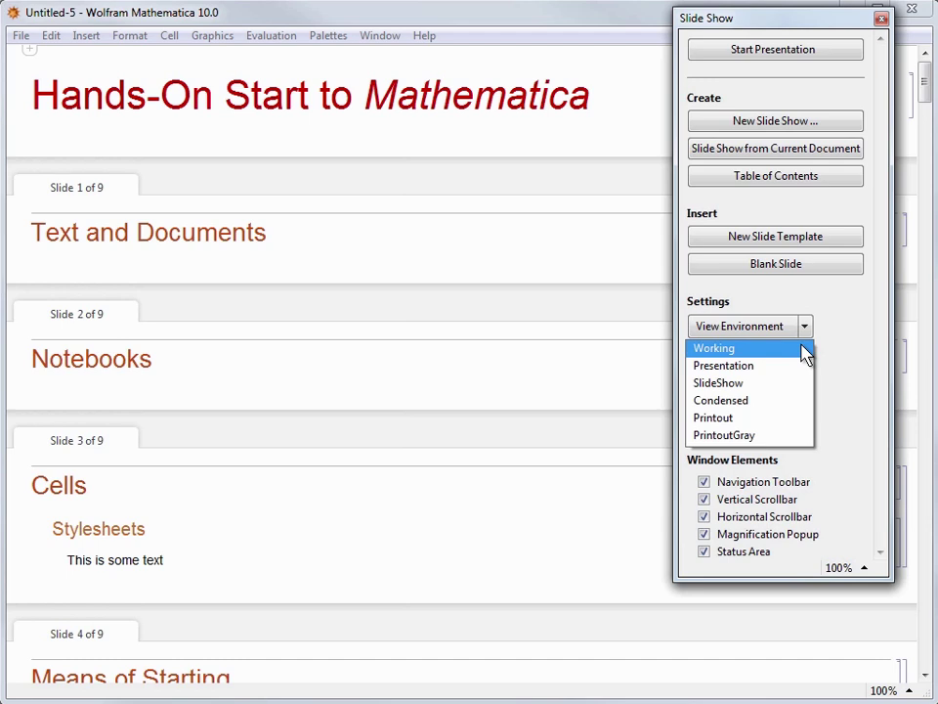
mouse_move(531, 106)
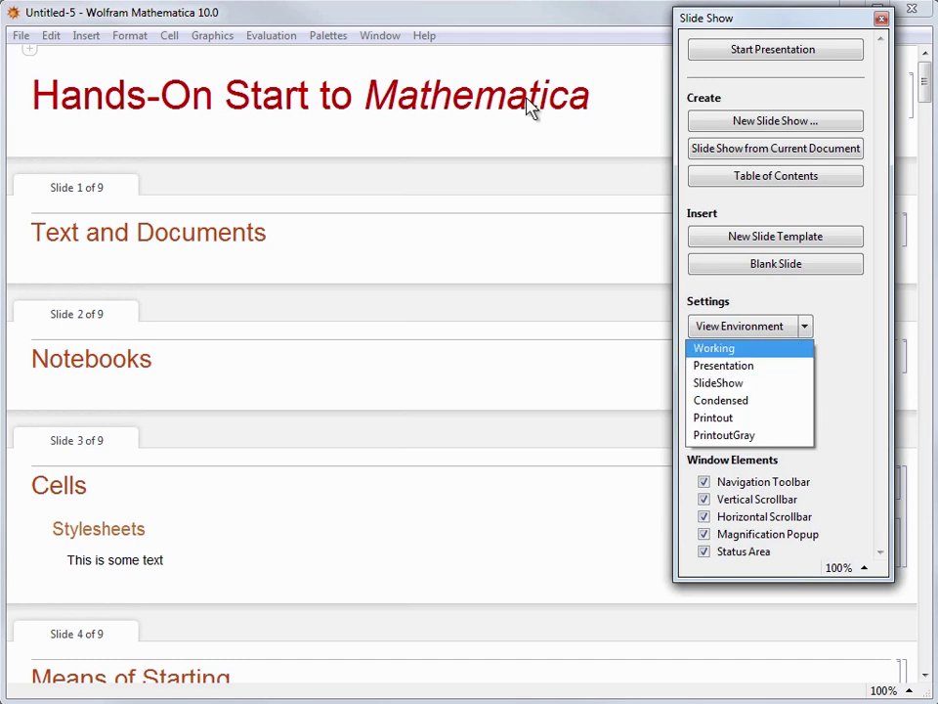
Step: Switch the notebook to the SlideShow environment and start the presentation
left_click(129, 35)
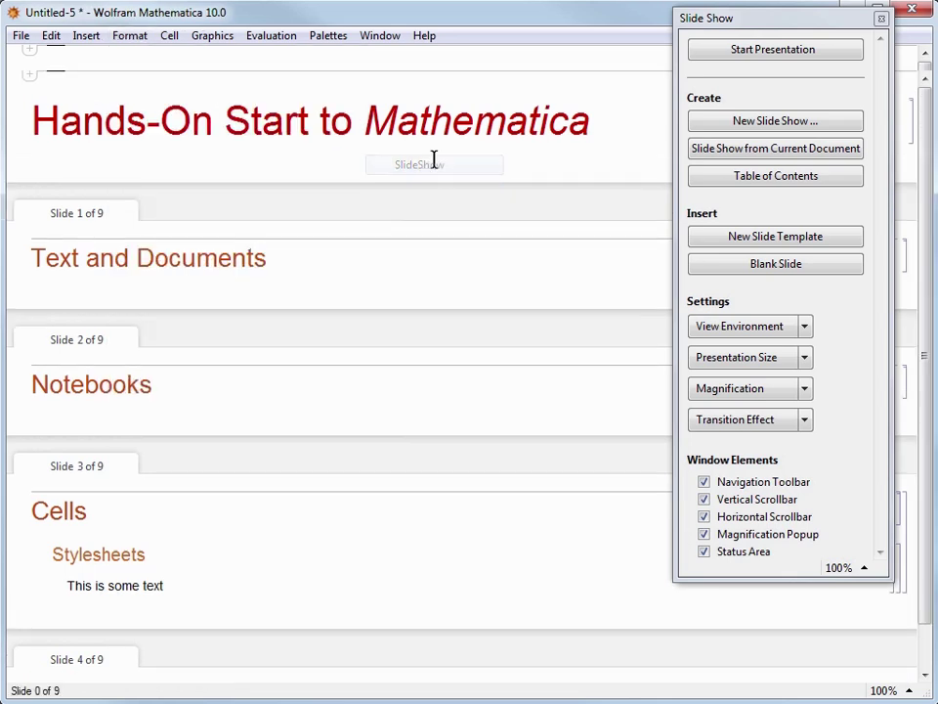
left_click(774, 49)
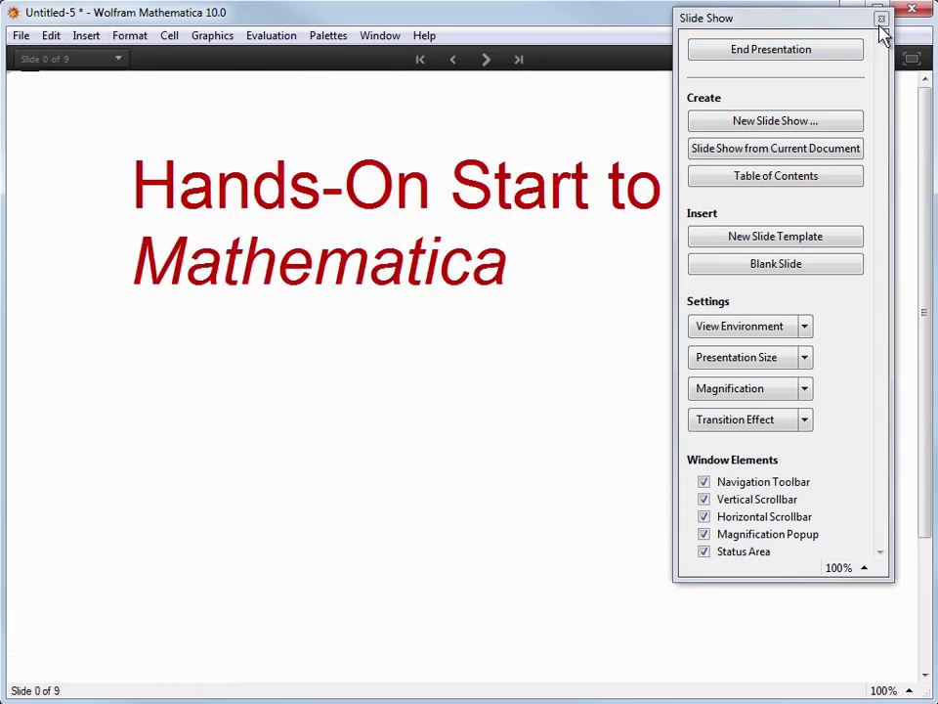
Step: Close the Slide Show palette and step forward to slide 3, Cells
left_click(880, 19)
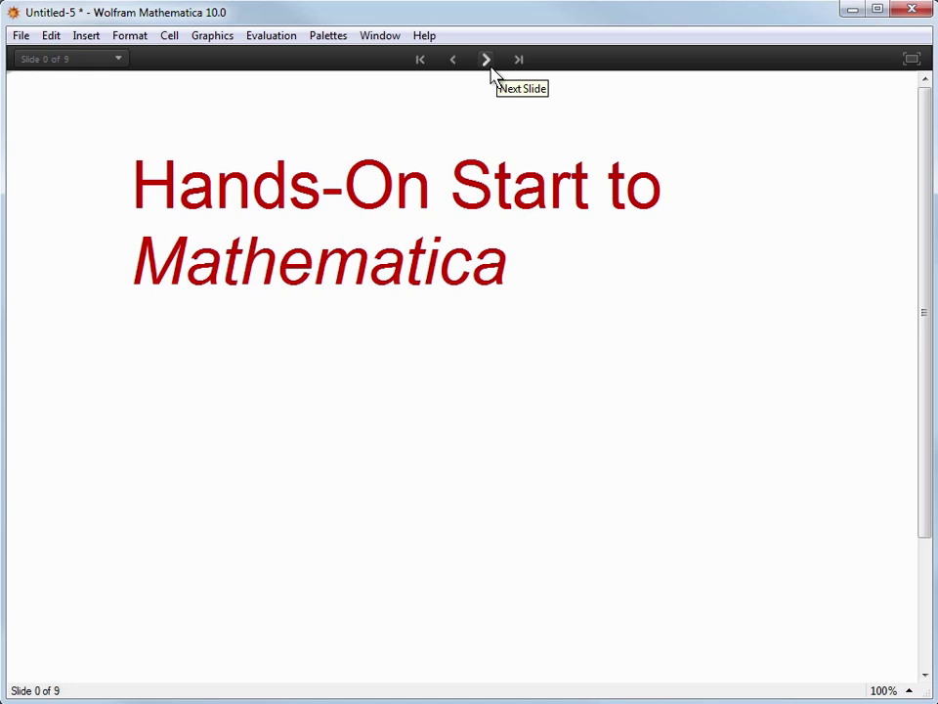
mouse_move(454, 59)
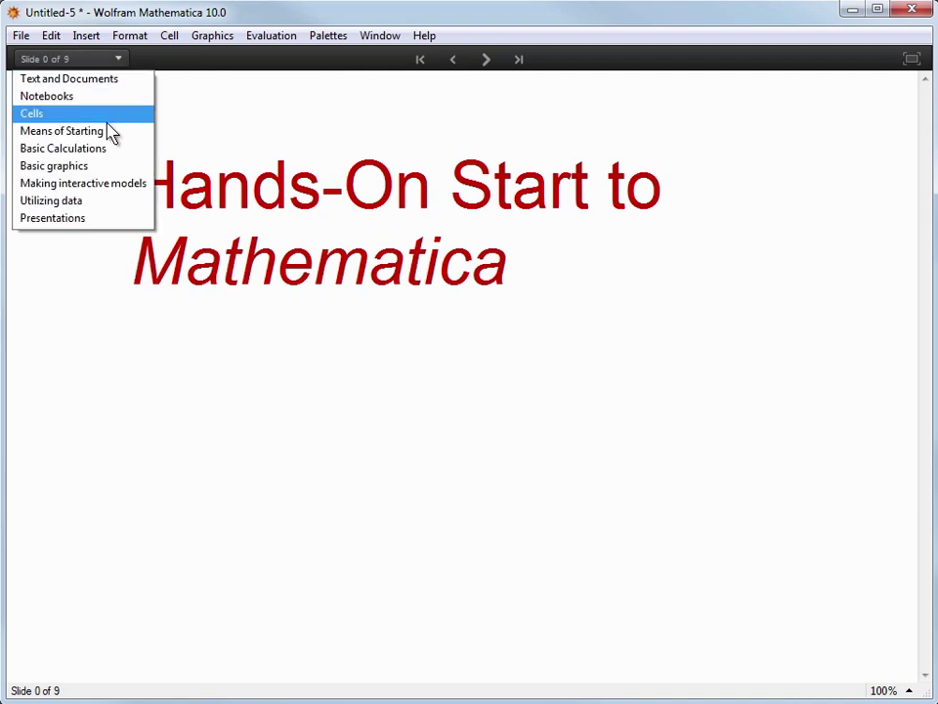
mouse_move(311, 125)
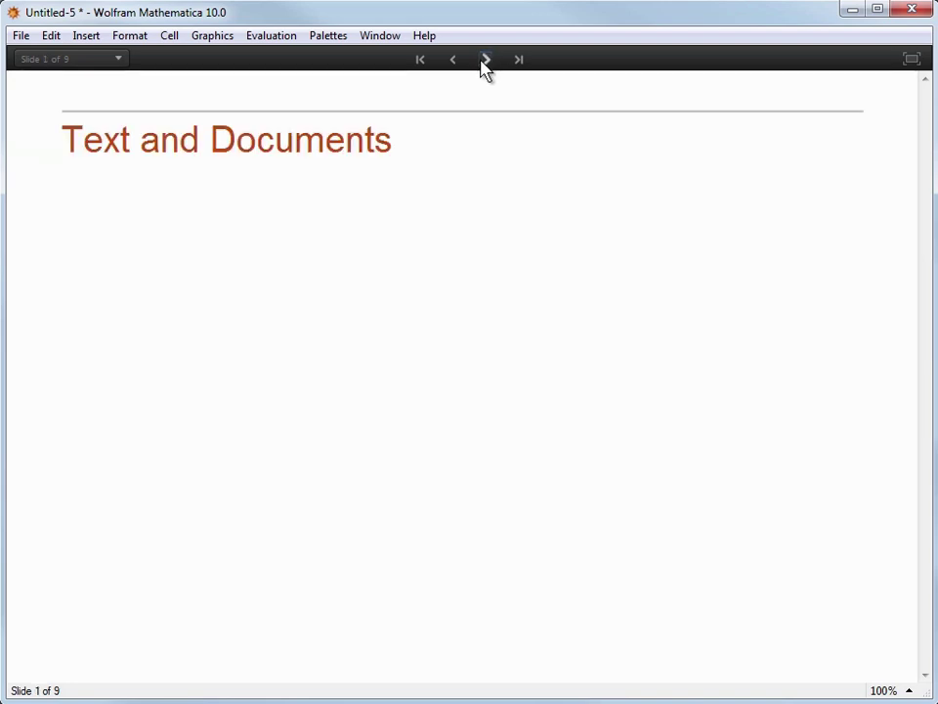
mouse_move(453, 58)
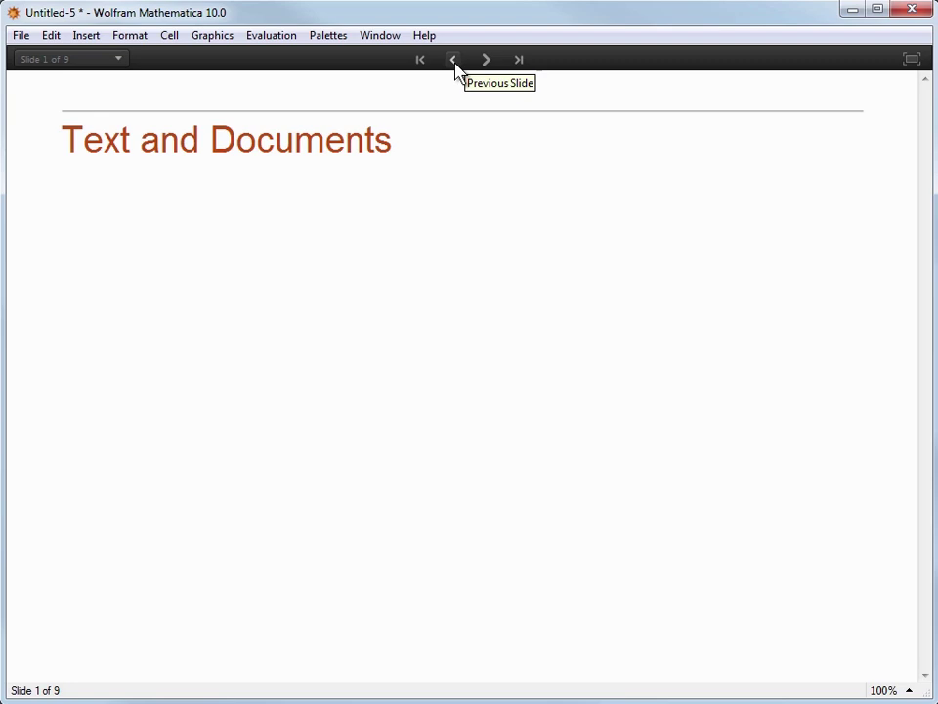
left_click(485, 58)
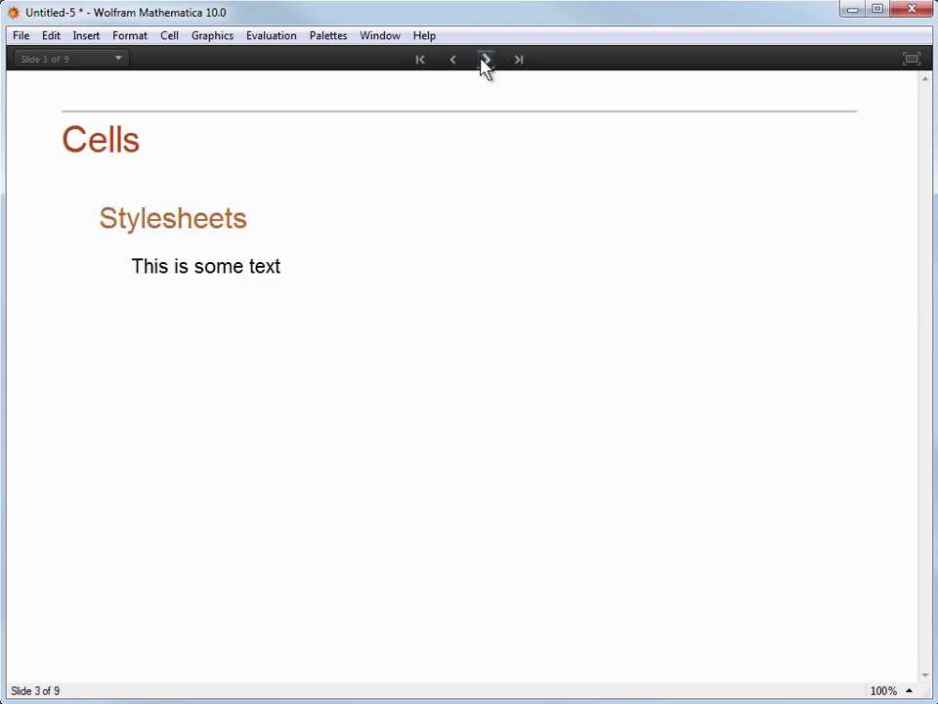
Step: Jump to Basic Calculations, run 224/242482 and N[%], then go to the last slide
left_click(485, 59)
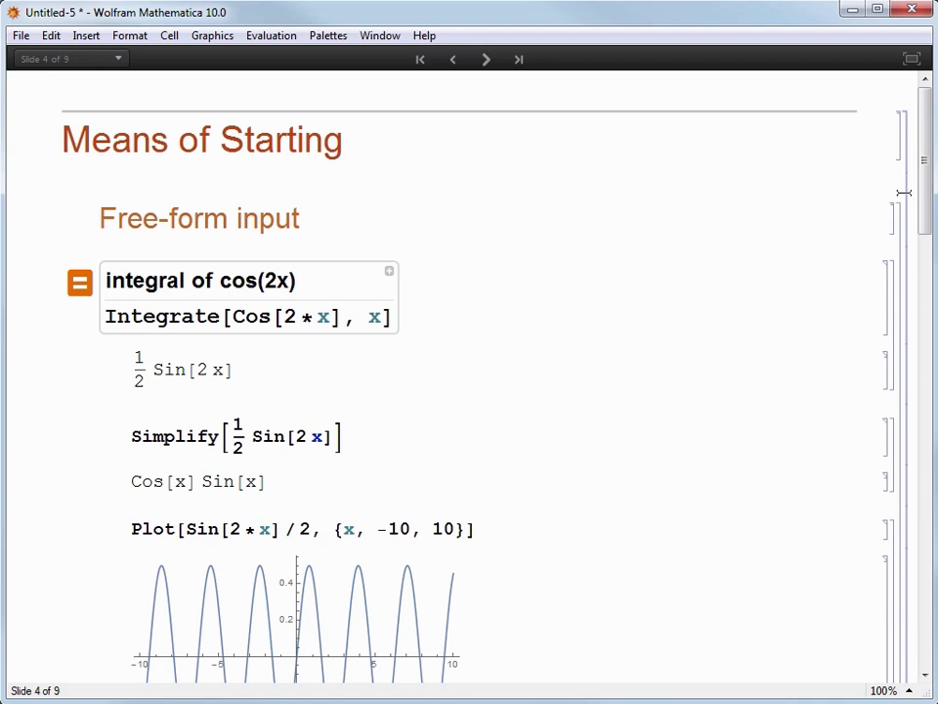
mouse_move(675, 184)
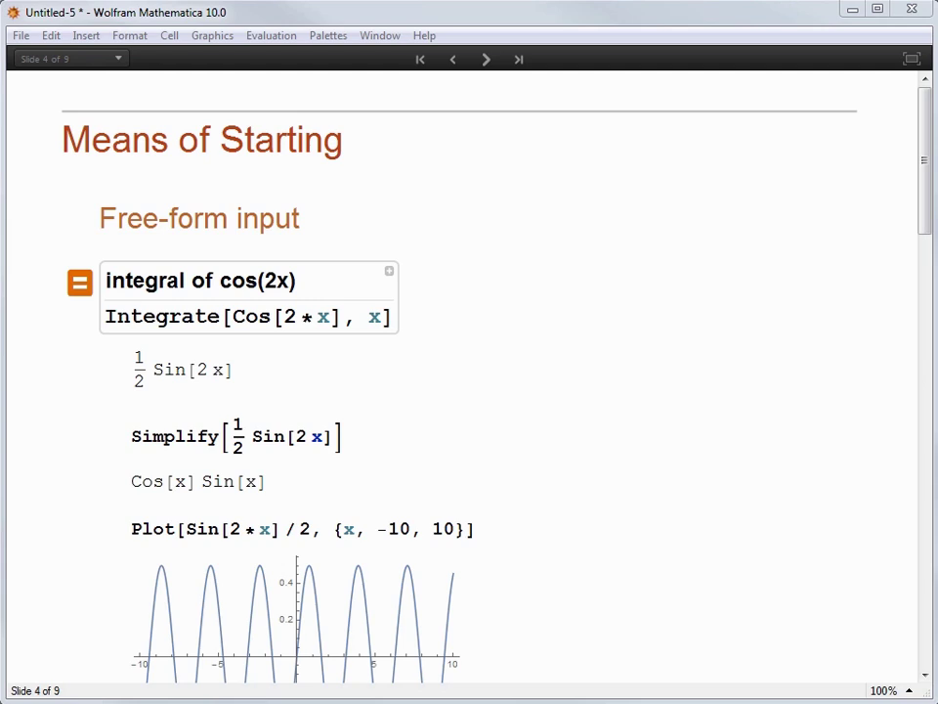
left_click(116, 58)
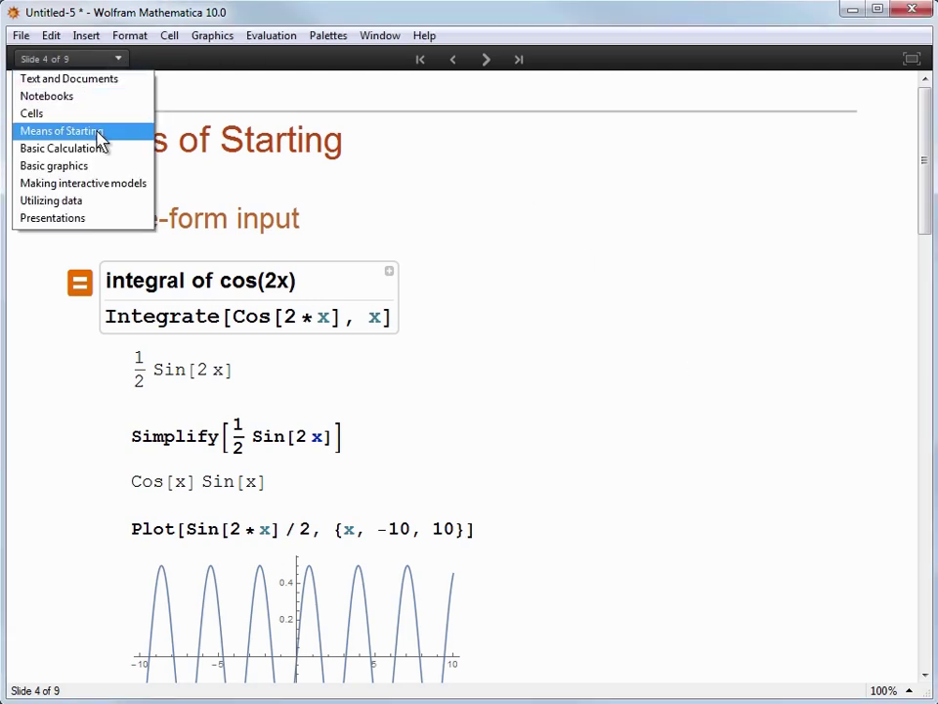
left_click(61, 148)
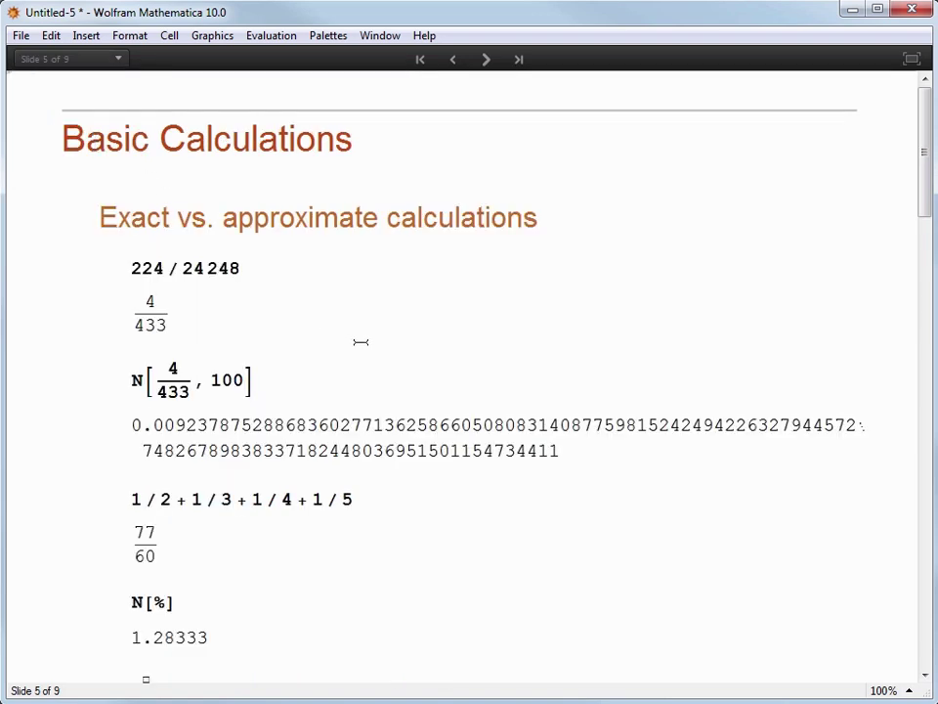
mouse_move(254, 270)
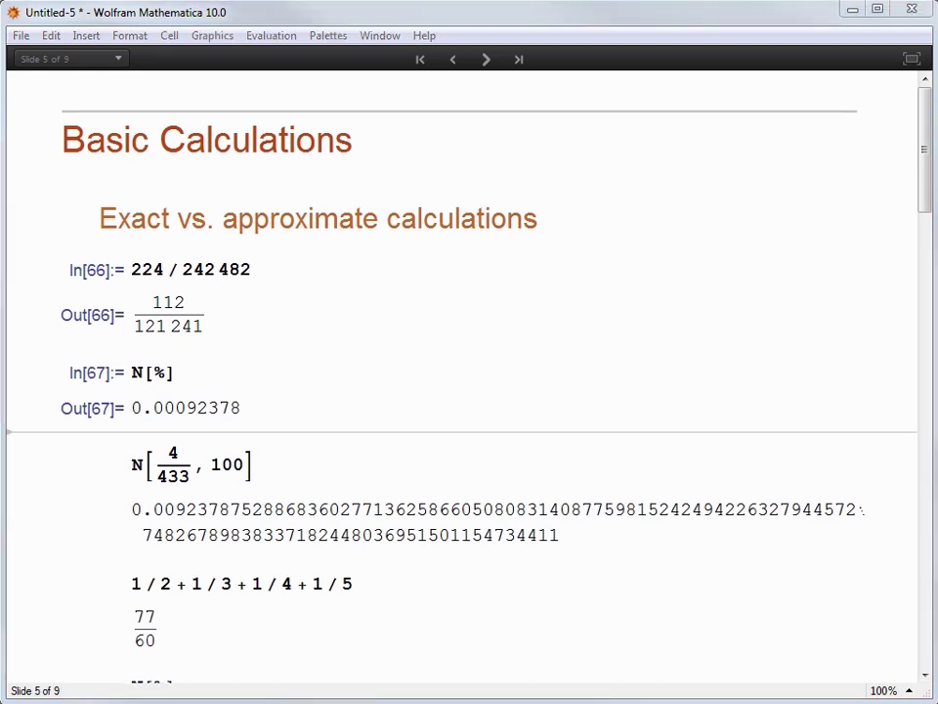
mouse_move(654, 606)
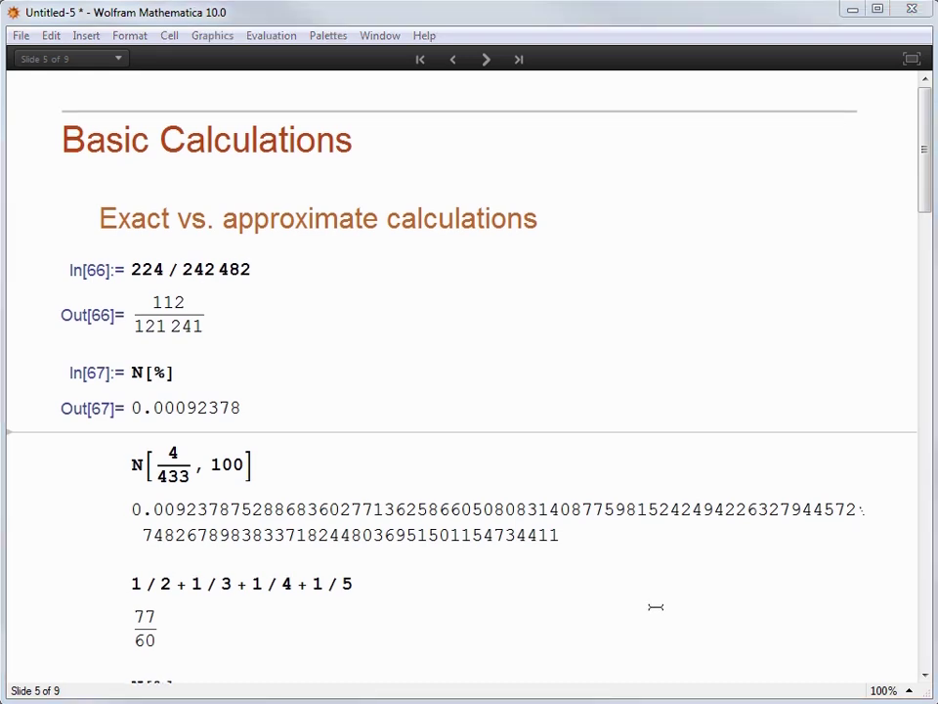
left_click(520, 59)
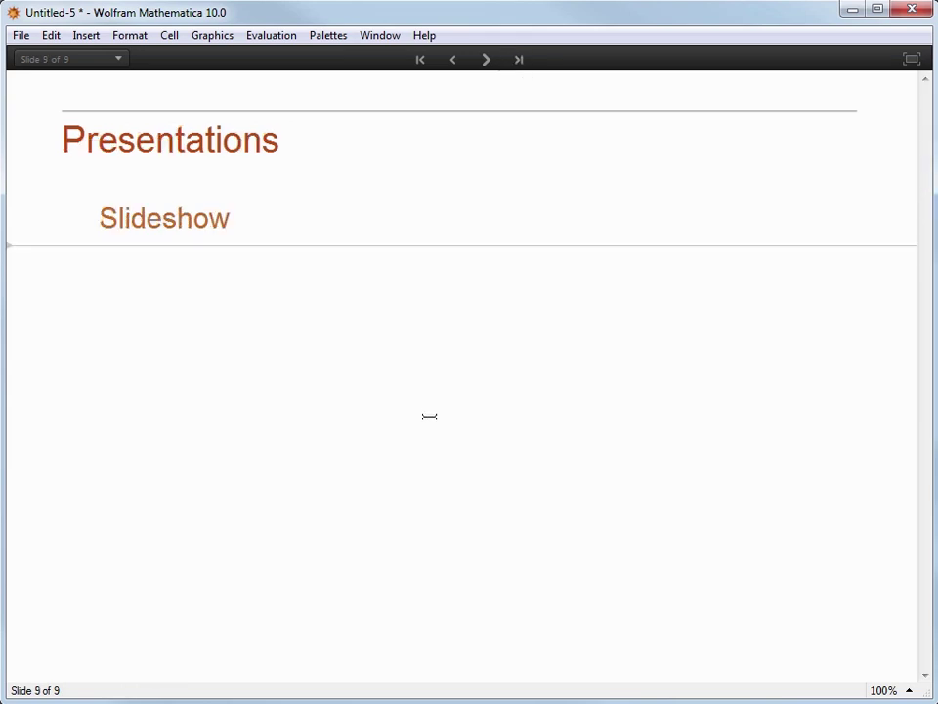
Step: Add 'TraditionalForm for results' beneath Slideshow and start a new cell below it
left_click(98, 266)
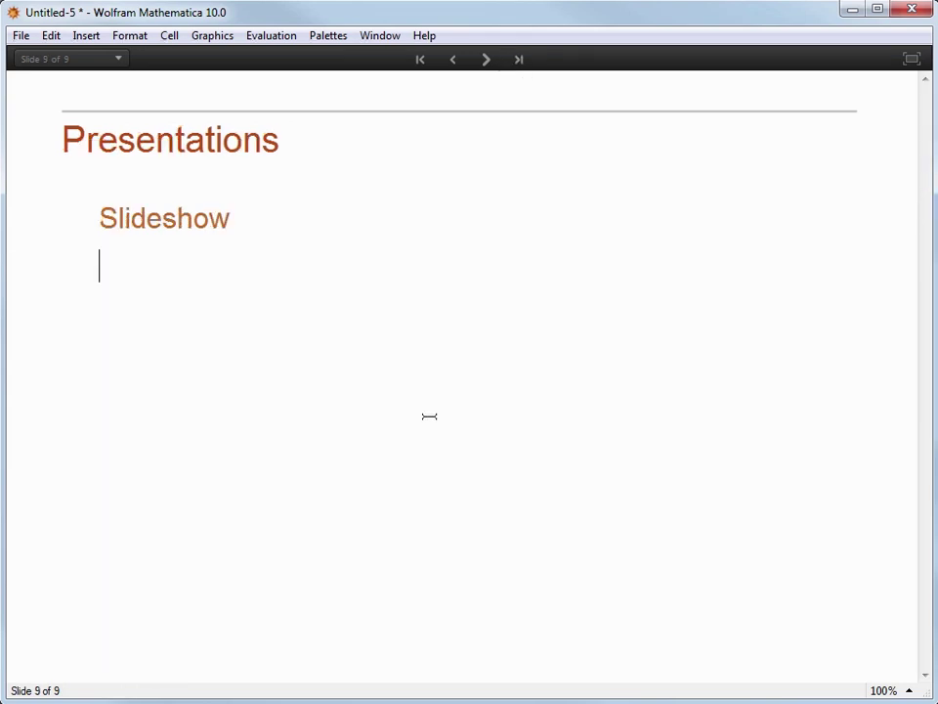
type("Tradi")
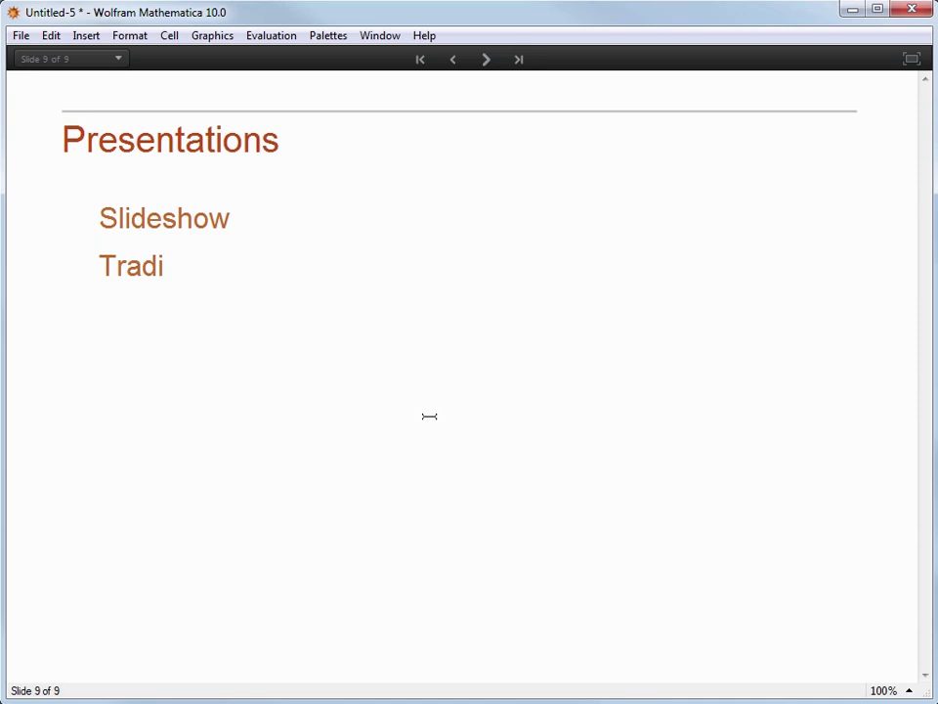
type("tionalForm")
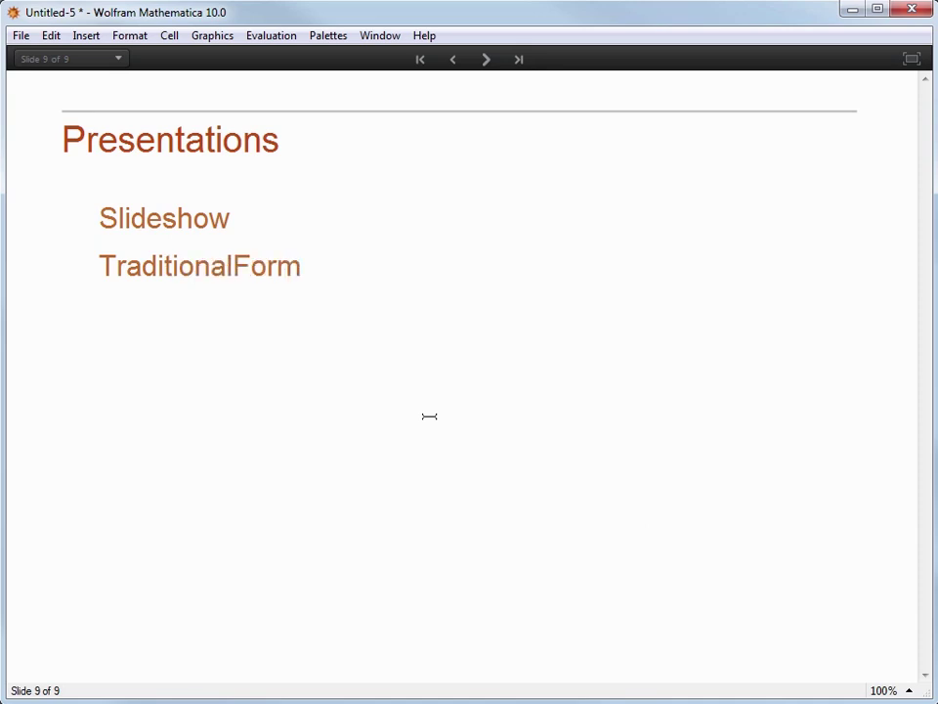
type("for results")
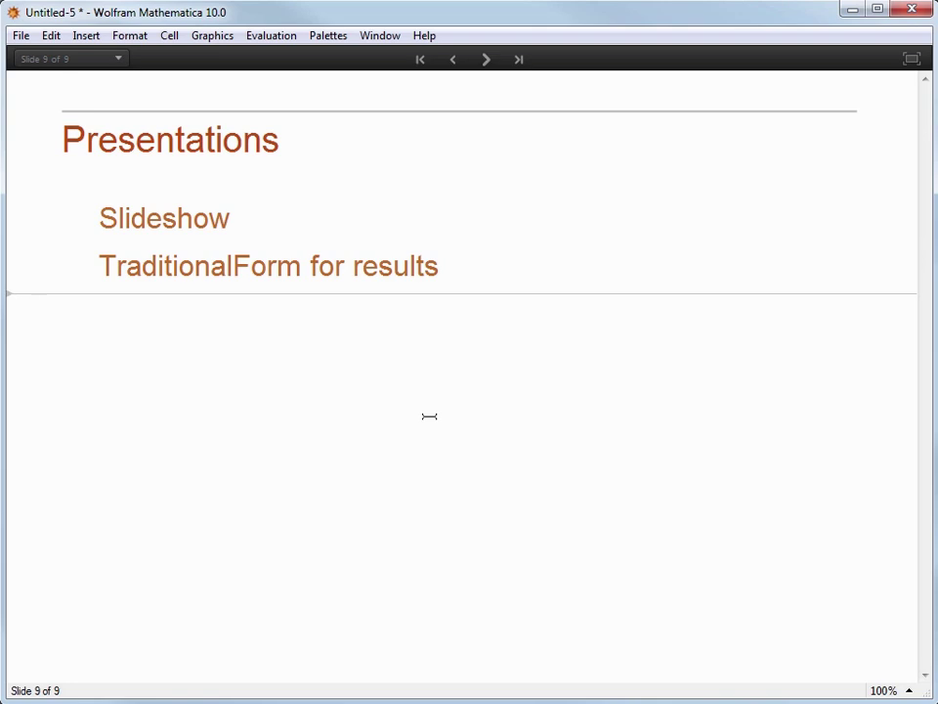
mouse_move(431, 411)
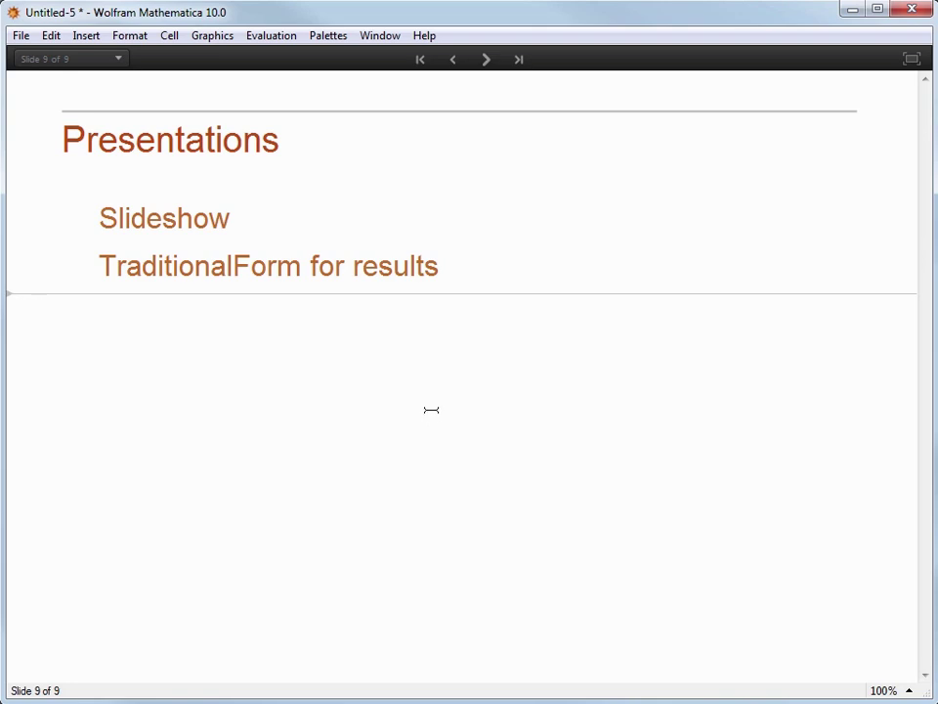
mouse_move(358, 78)
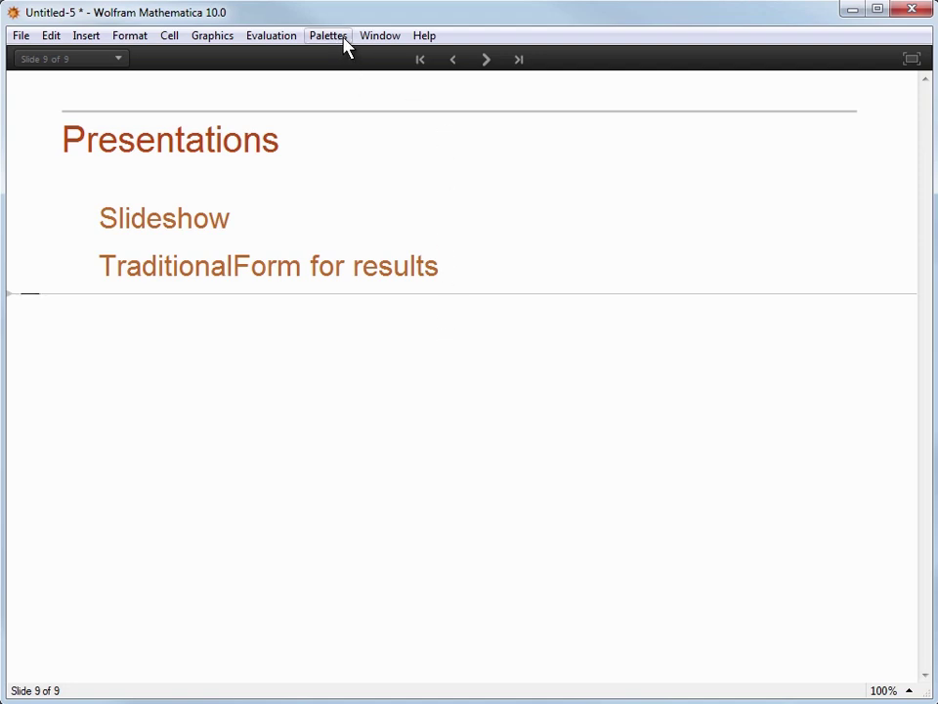
mouse_move(295, 289)
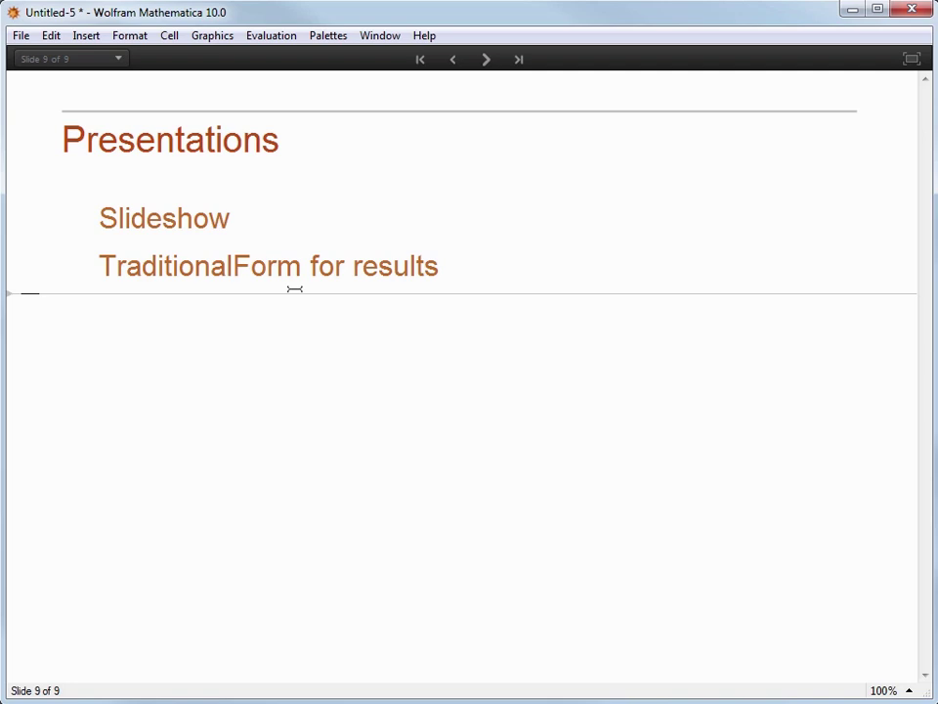
left_click(328, 35)
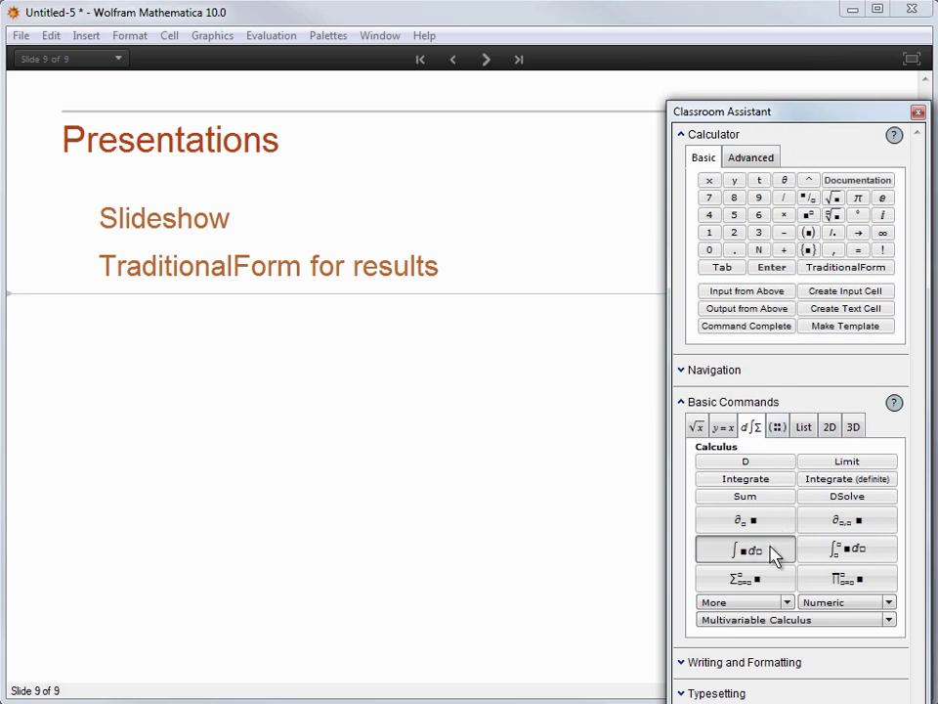
Step: Evaluate the indefinite integral of 1/(1-x^3) dx from the Classroom Assistant template
left_click(745, 549)
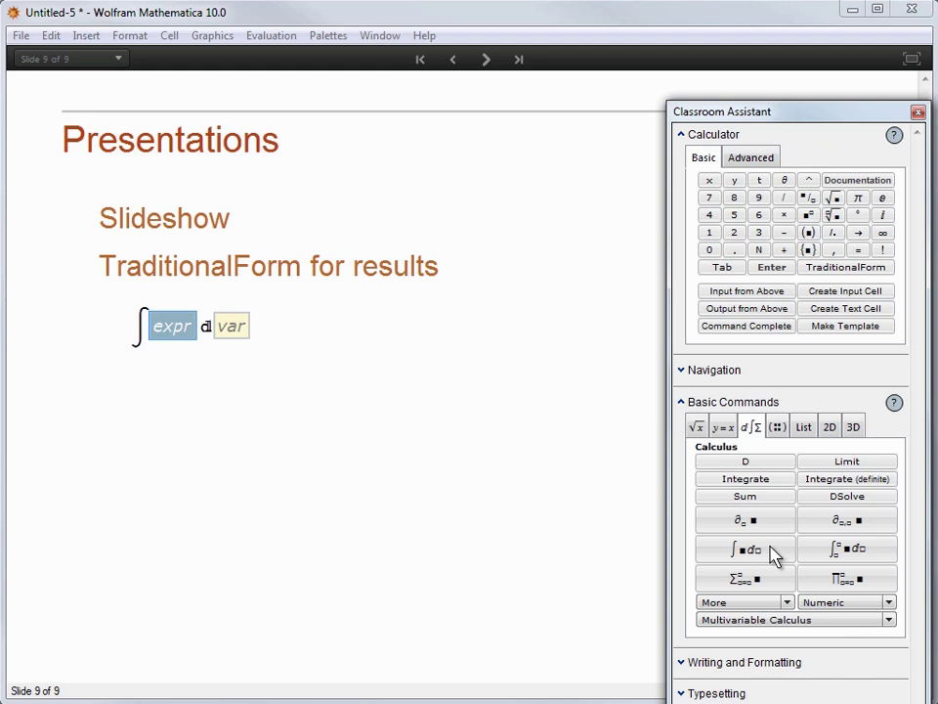
type("1/(1 - x^3")
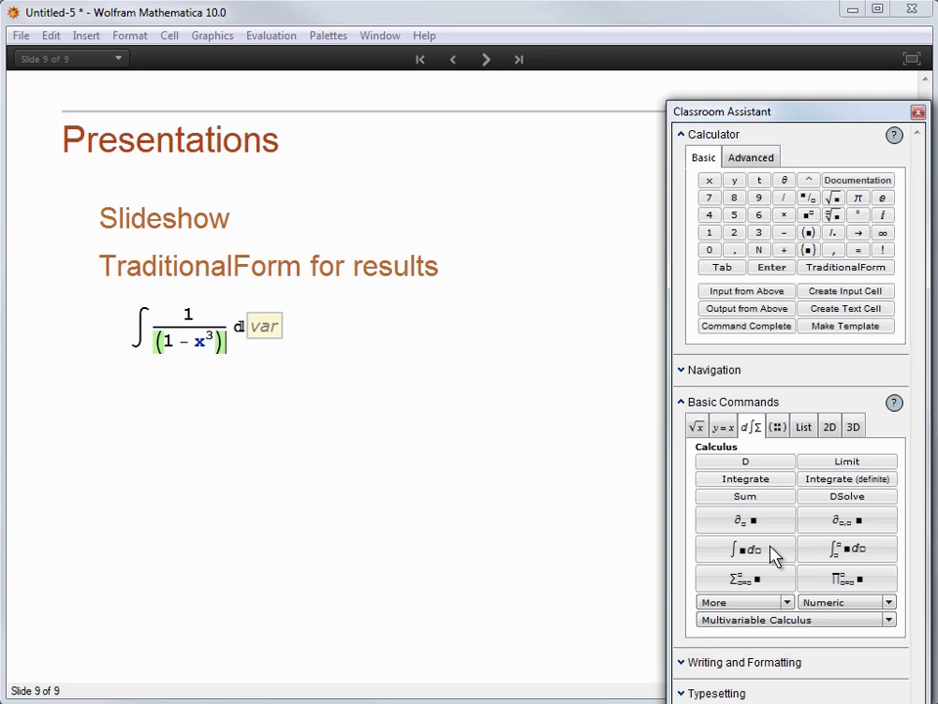
left_click(264, 325)
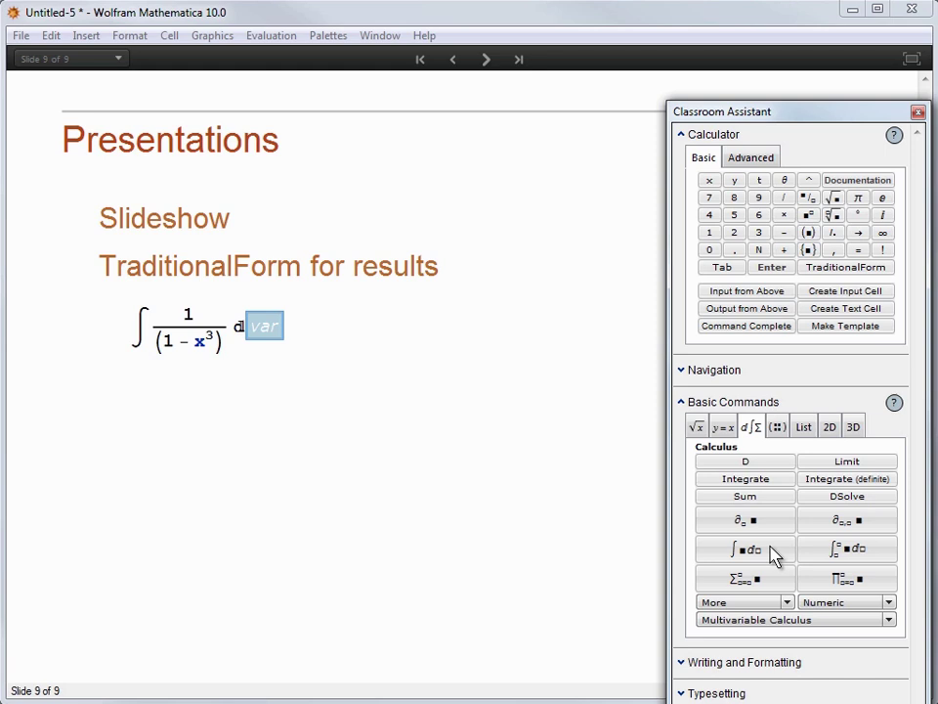
type("x")
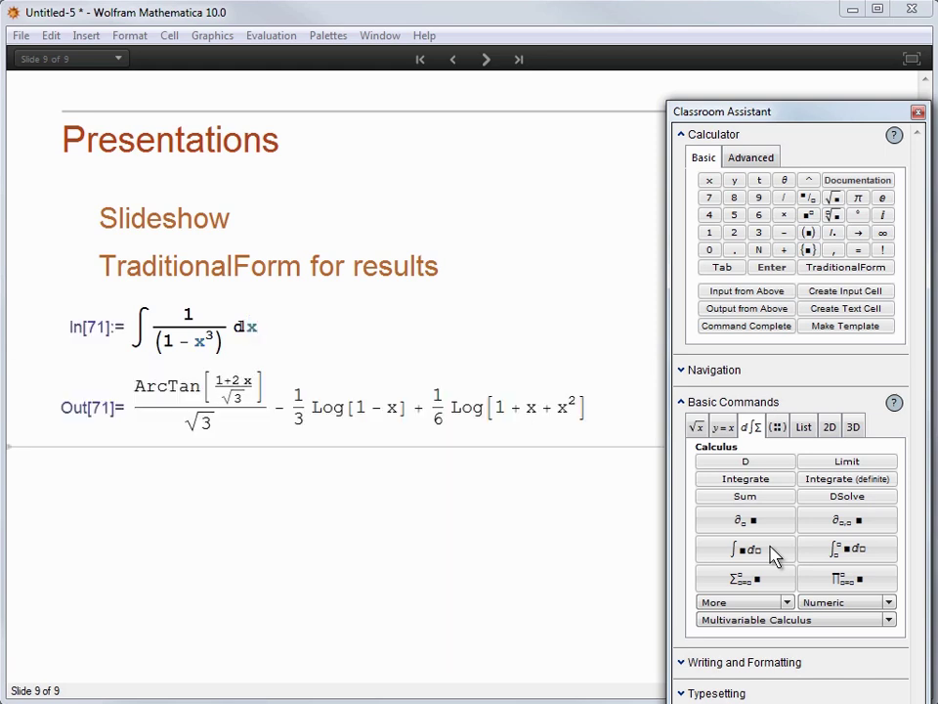
left_click(917, 112)
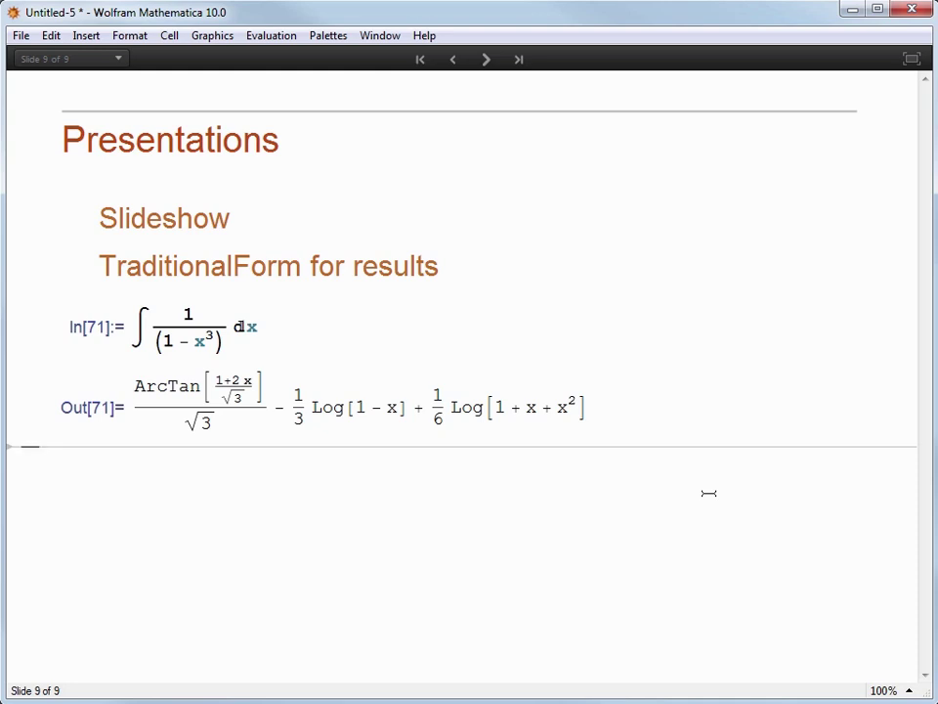
Step: Set Preferences > Evaluation so new output cells use TraditionalForm
left_click(50, 35)
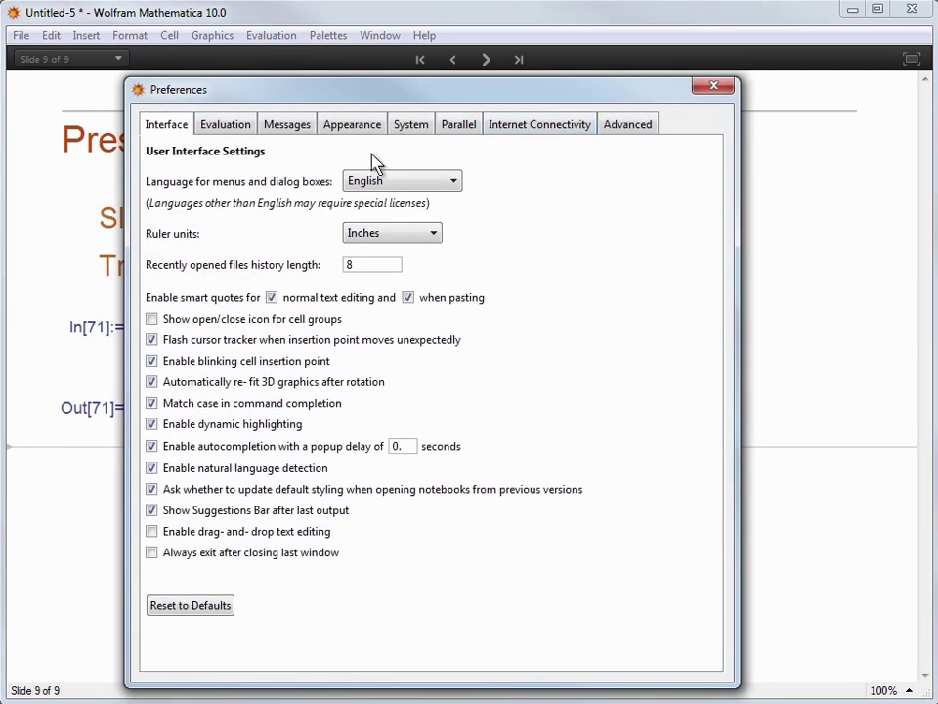
left_click(225, 125)
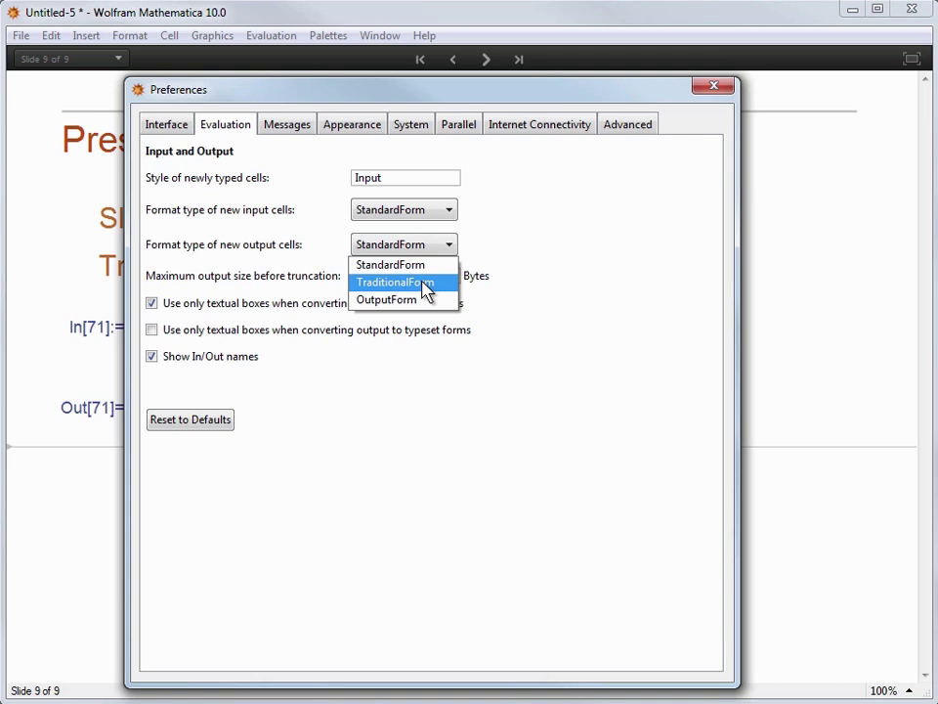
left_click(395, 281)
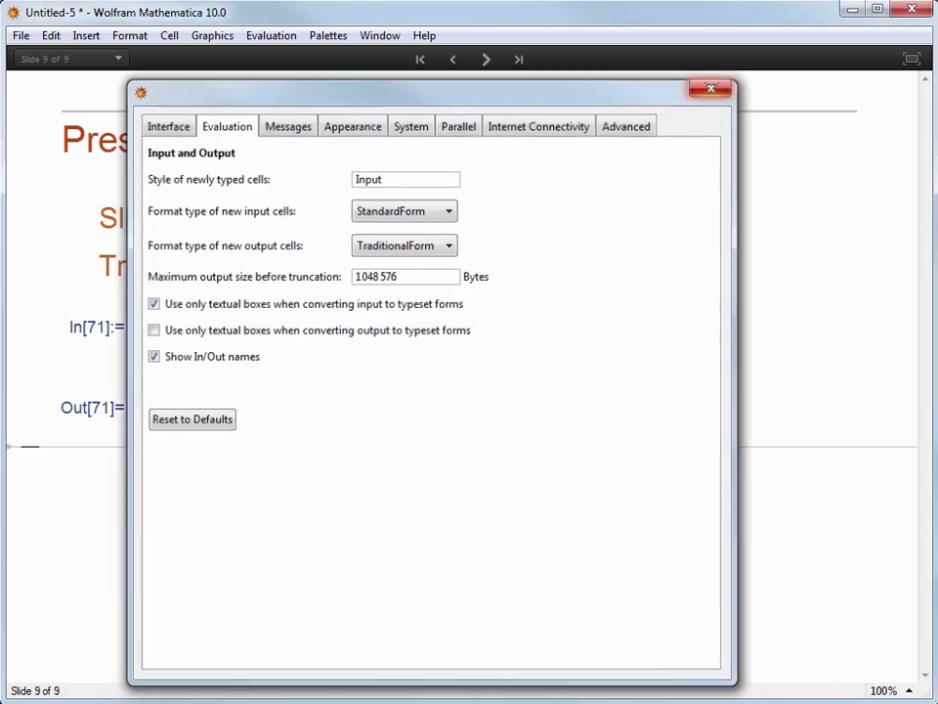
left_click(712, 88)
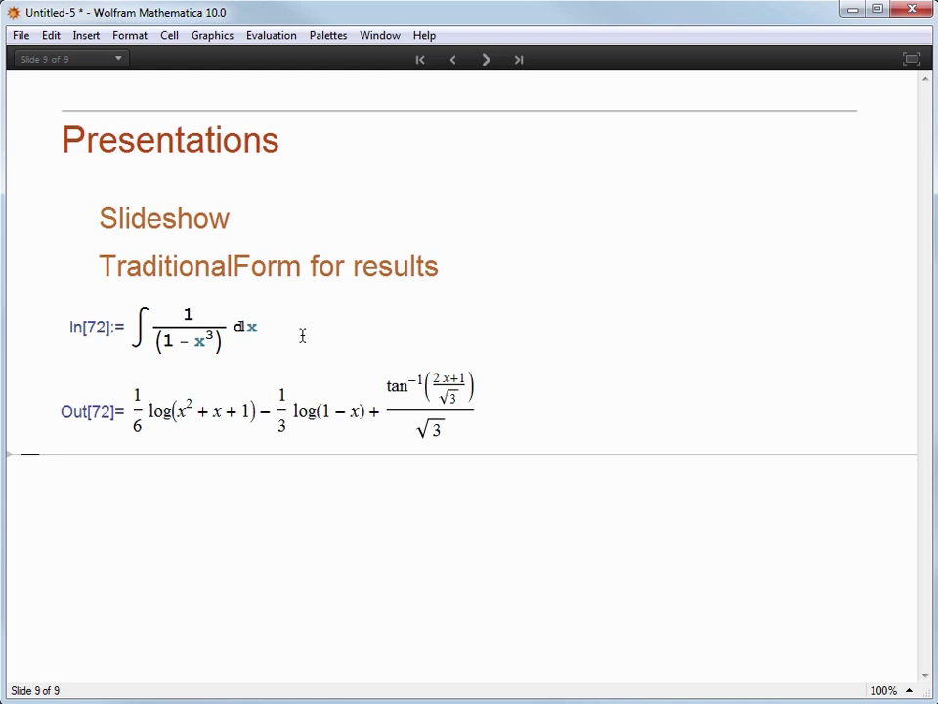
mouse_move(228, 215)
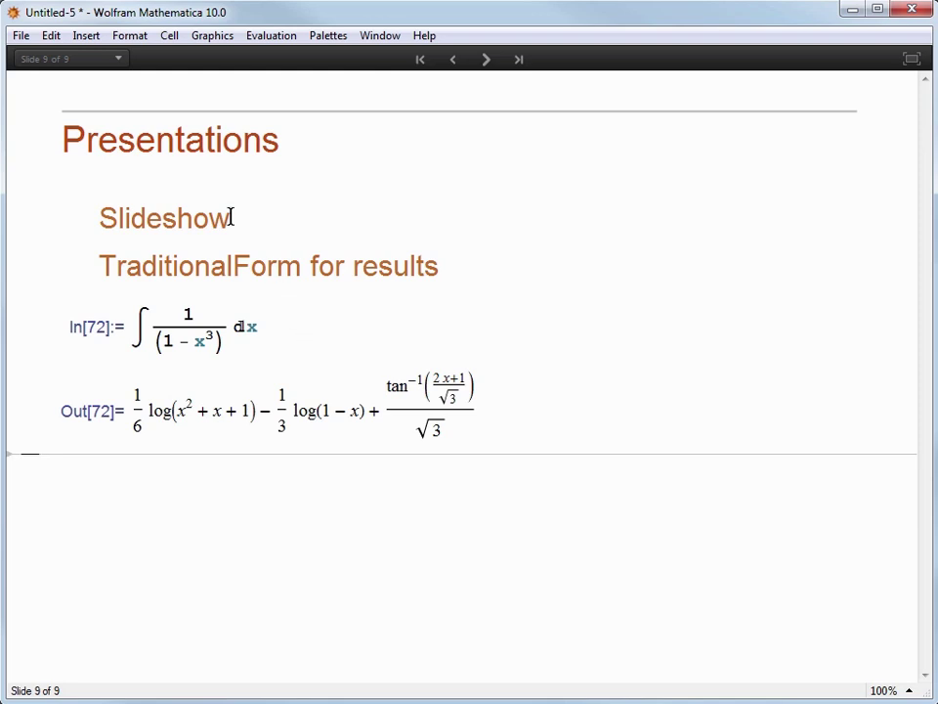
Step: Re-evaluate the integral so its result shows in TraditionalForm with log and tan⁻¹
left_click(51, 35)
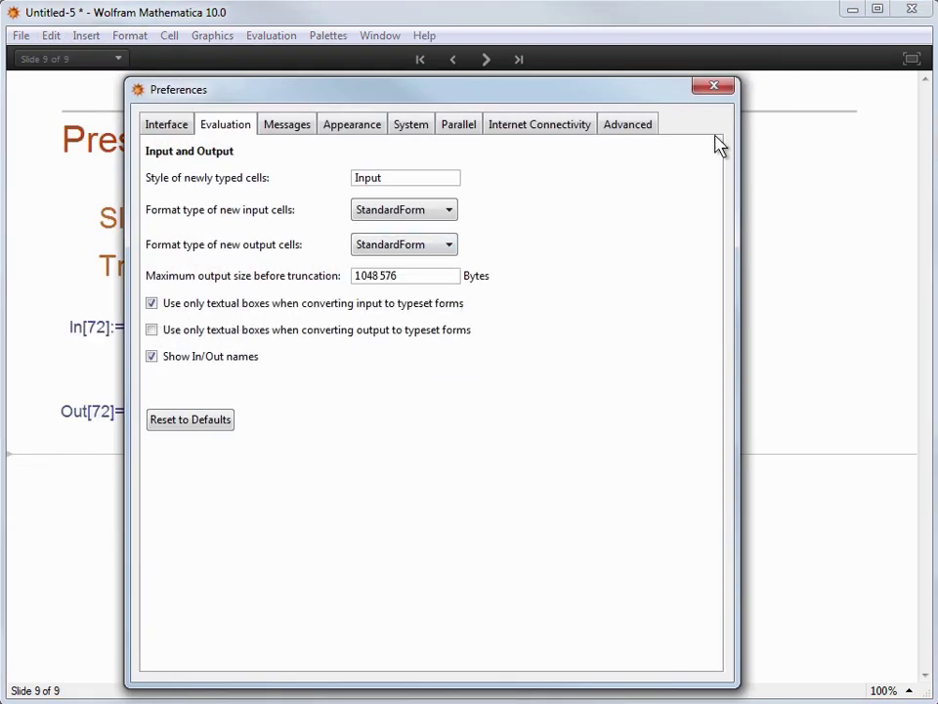
Step: Close Preferences with new output cells reset to StandardForm
left_click(714, 86)
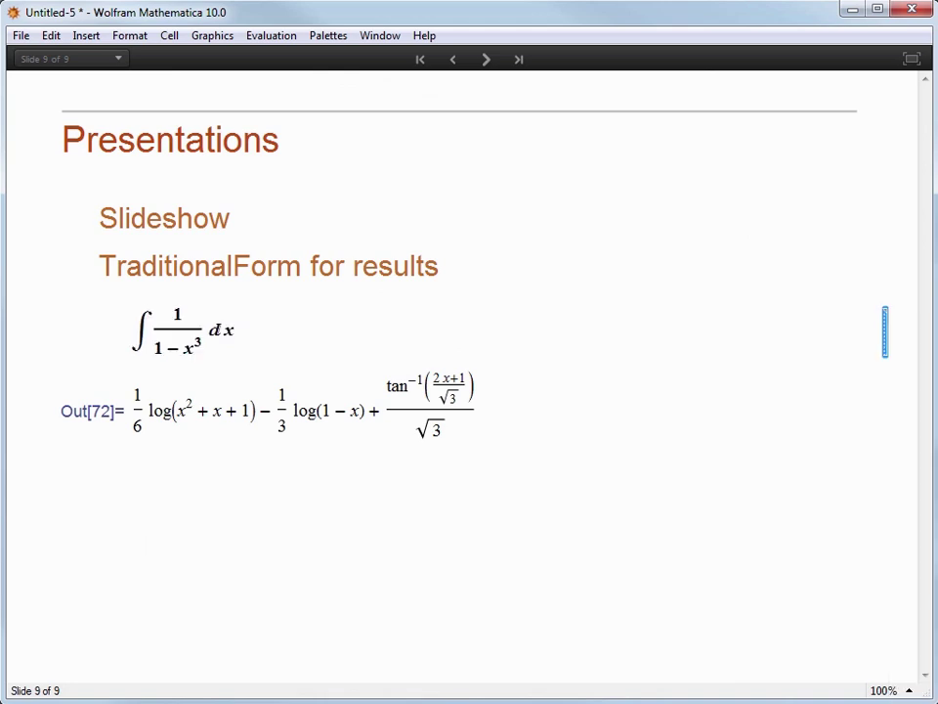
mouse_move(677, 414)
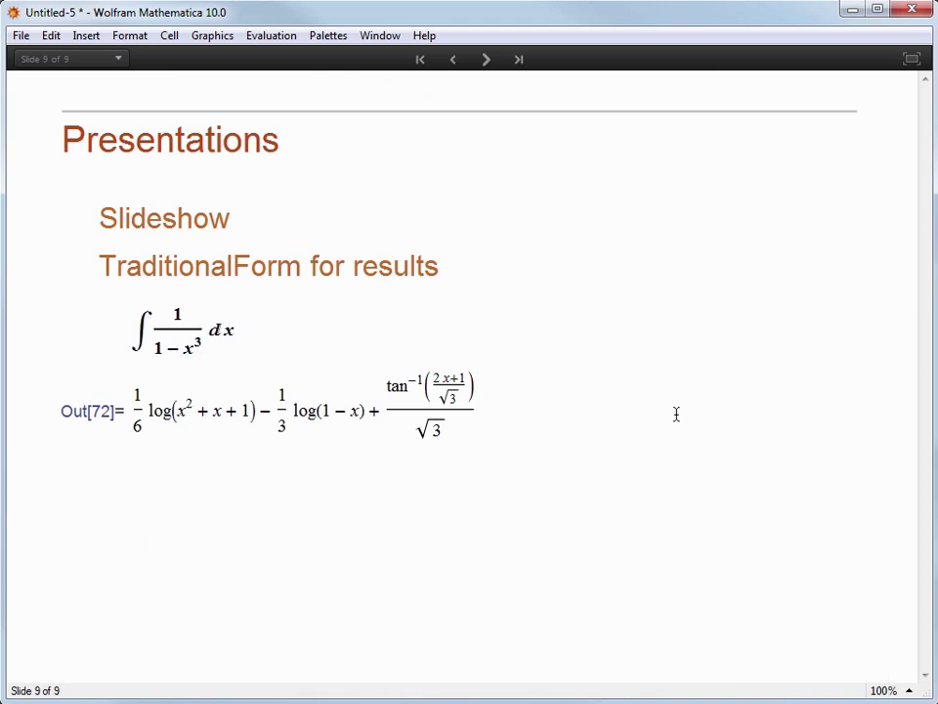